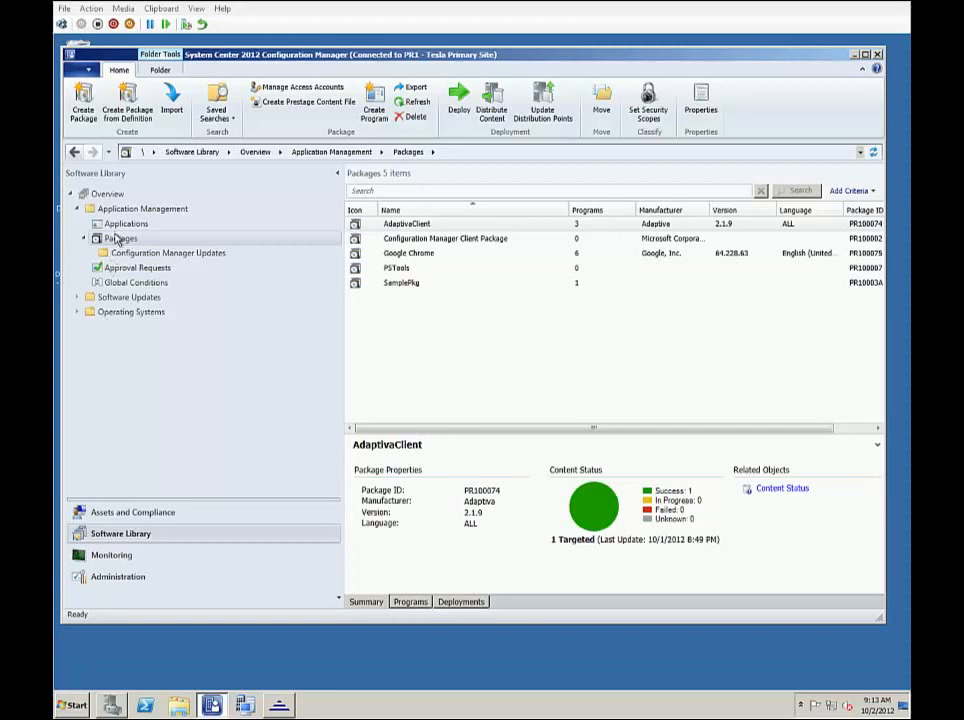
Step: Create the Adobe Reader X (10.1.0) package from Adobe's definition, sourced from F:\ConfigMgr\Content\Software\Adobe\Reader\10.1
right_click(115, 238)
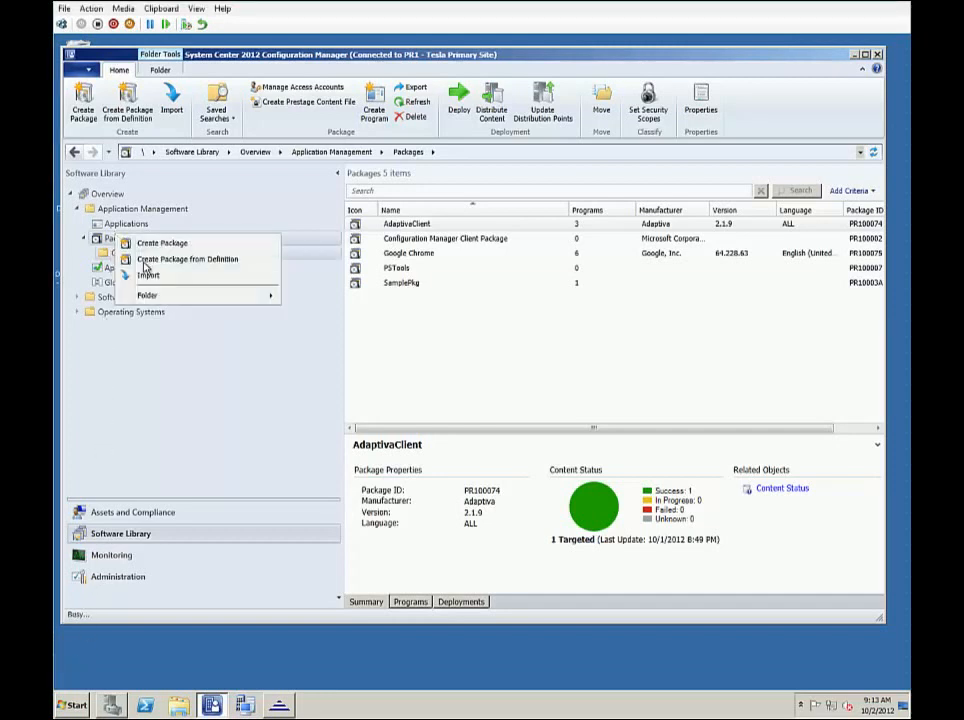
left_click(185, 259)
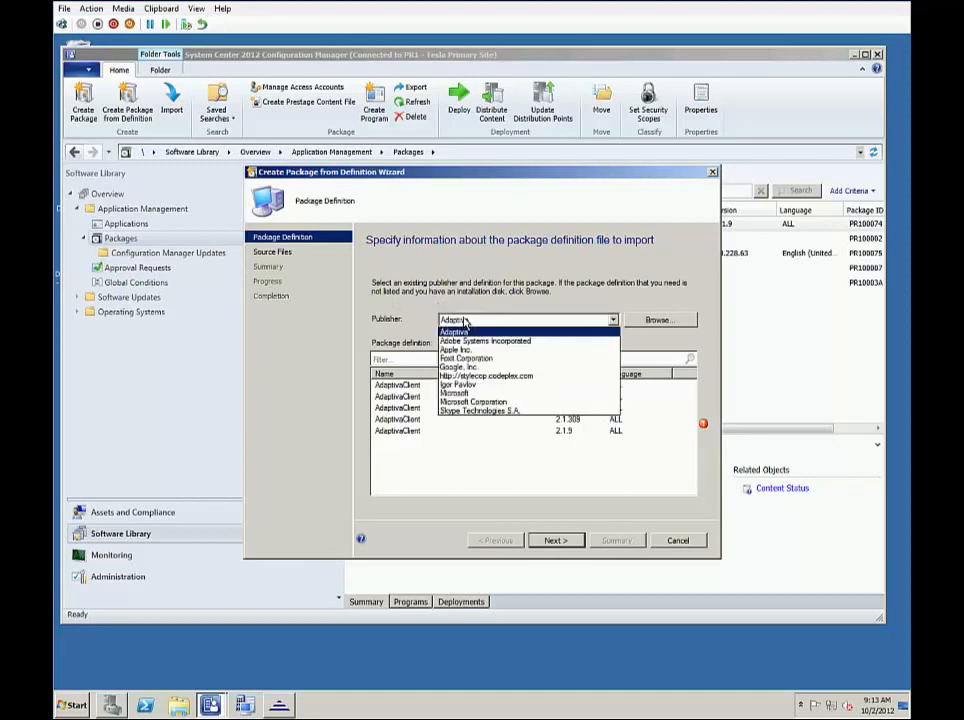
left_click(486, 341)
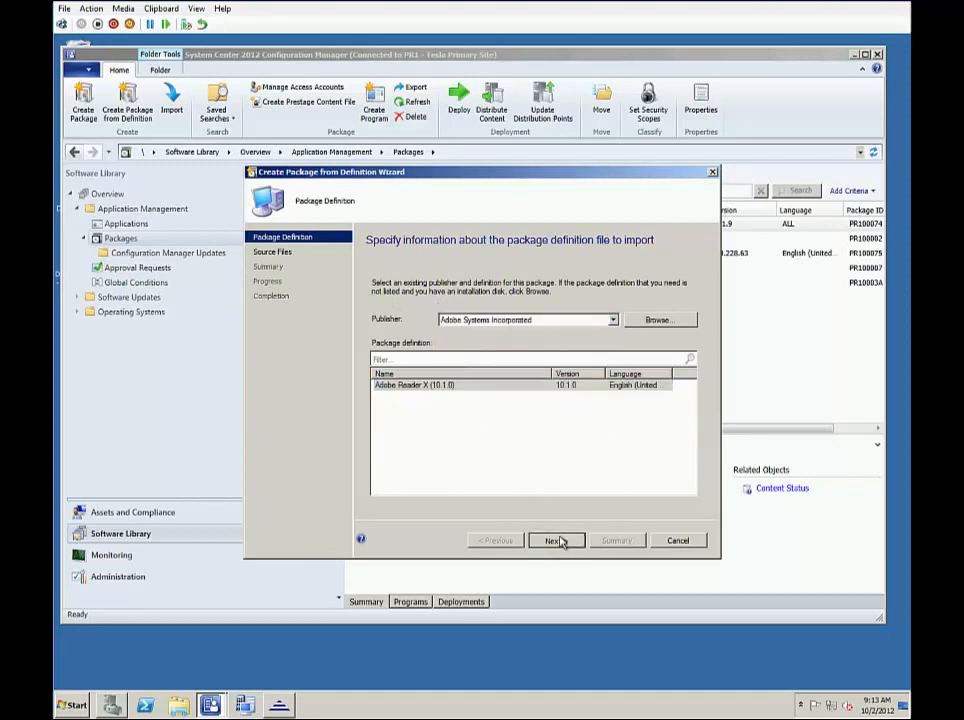
left_click(555, 540)
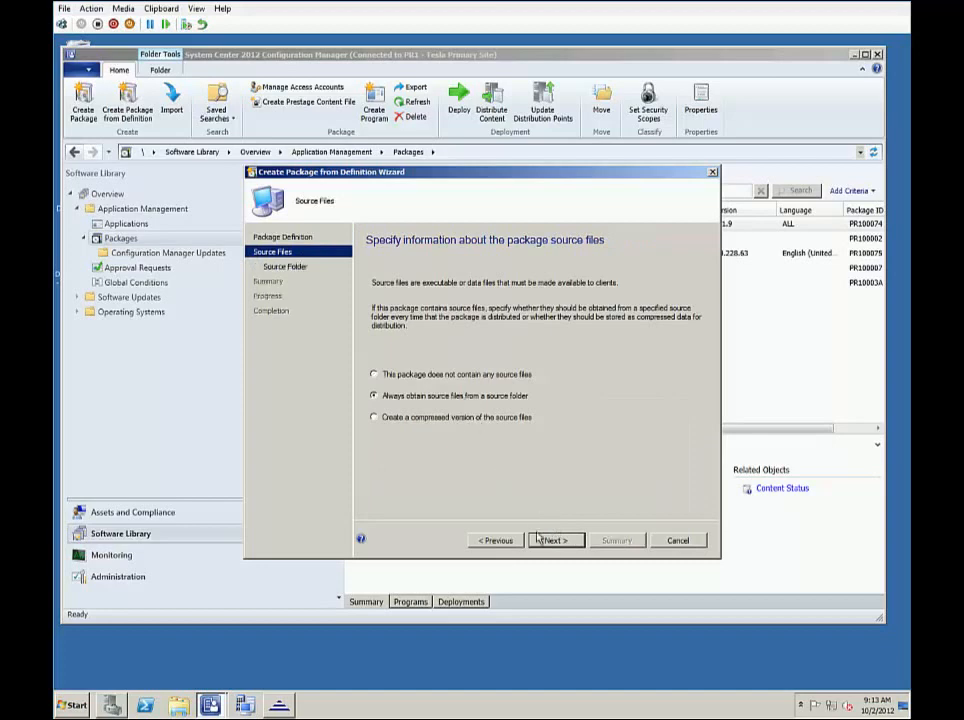
left_click(556, 540)
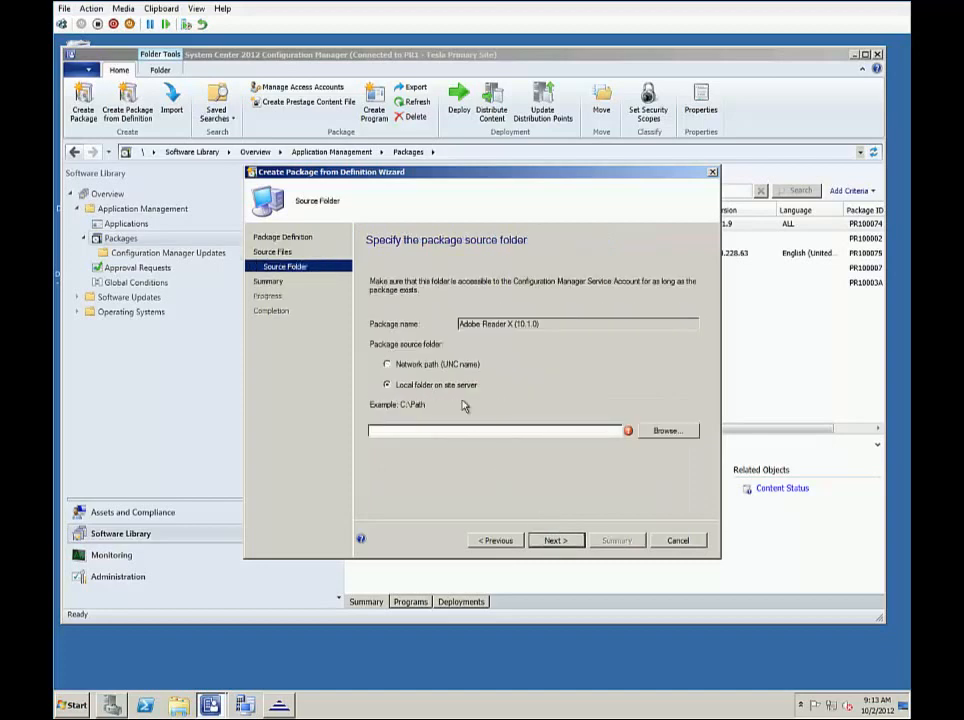
type("F:\\ConfigMgr\\Content\\Software\\Adobe\\Reader\\10.1")
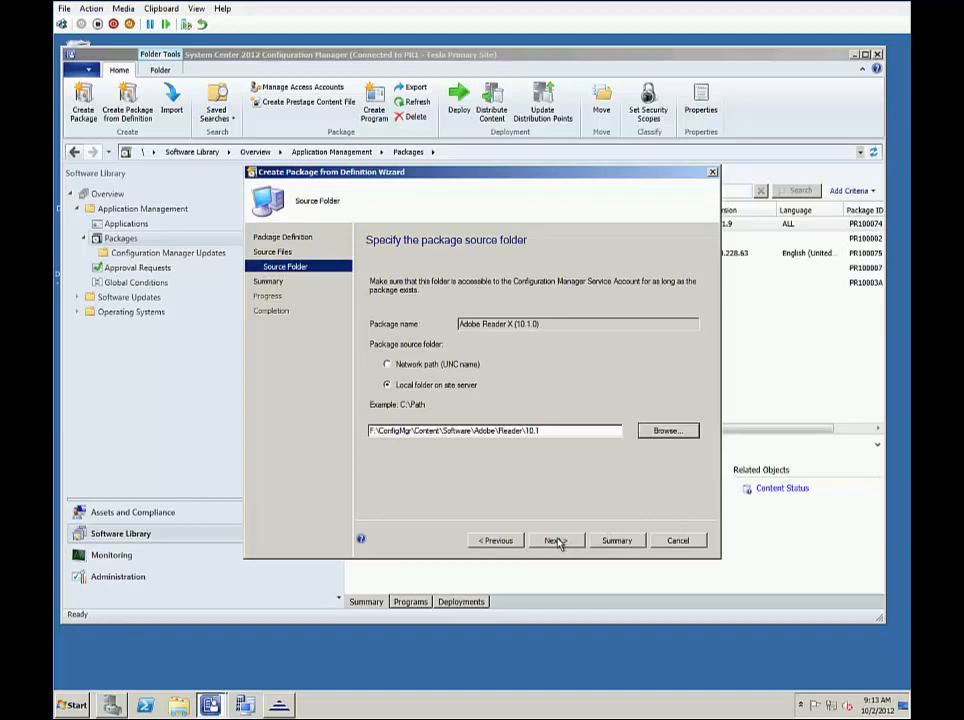
left_click(556, 540)
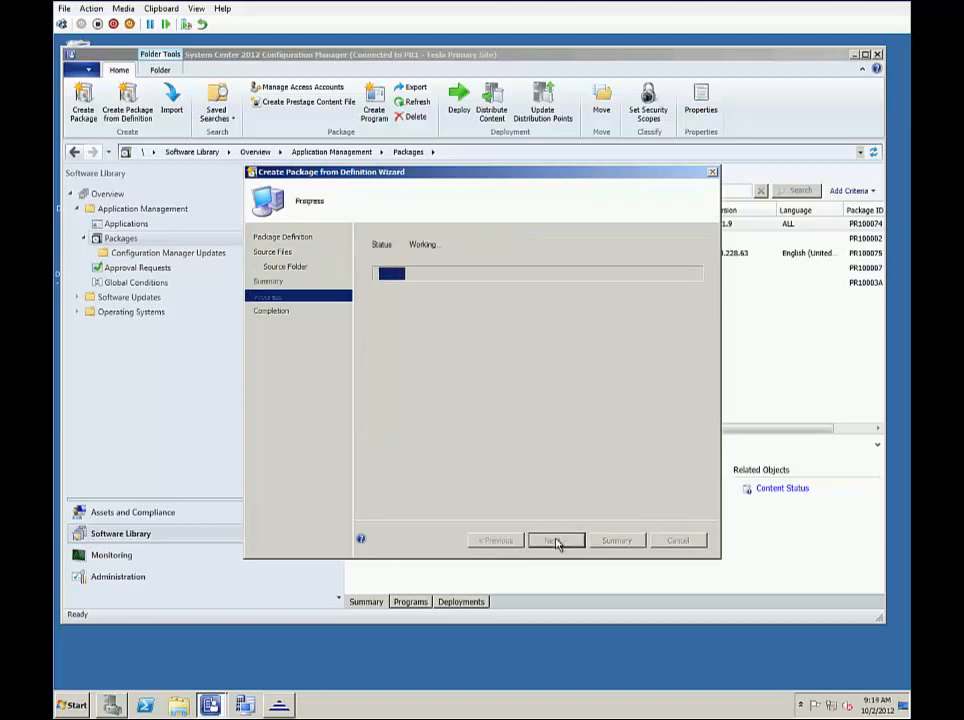
left_click(556, 540)
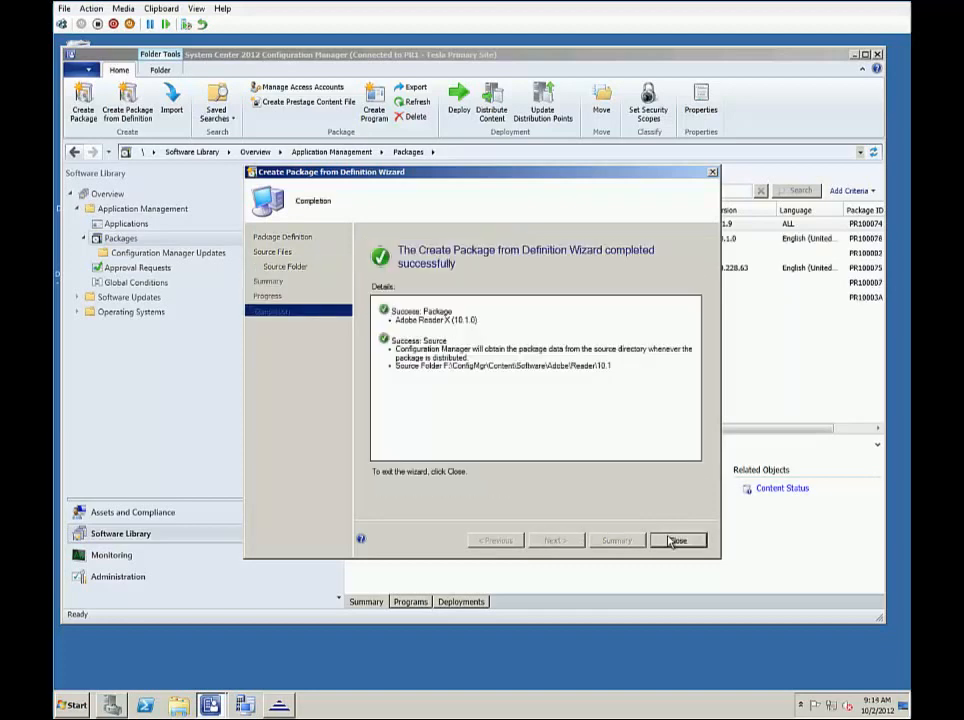
left_click(678, 540)
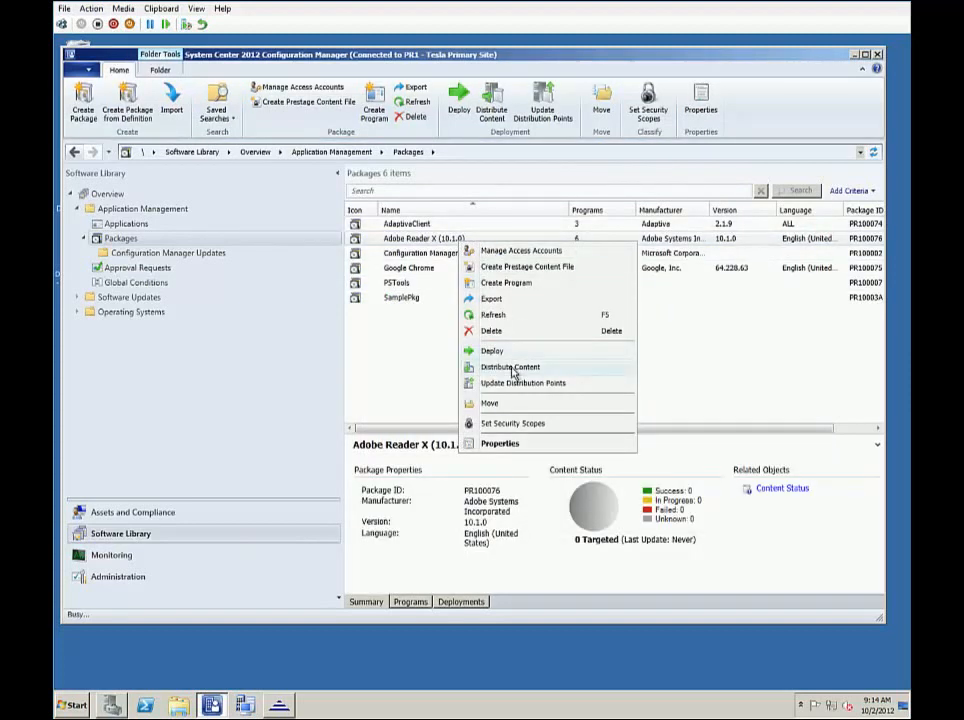
Step: Distribute the Adobe Reader X package content to the CM1 distribution point
left_click(509, 366)
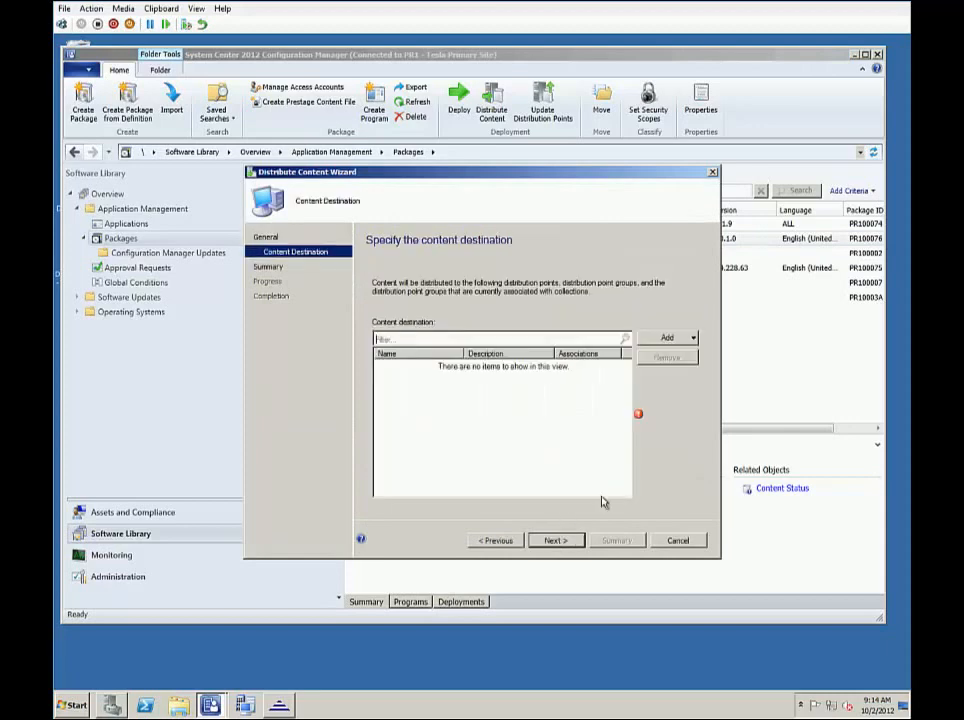
left_click(667, 337)
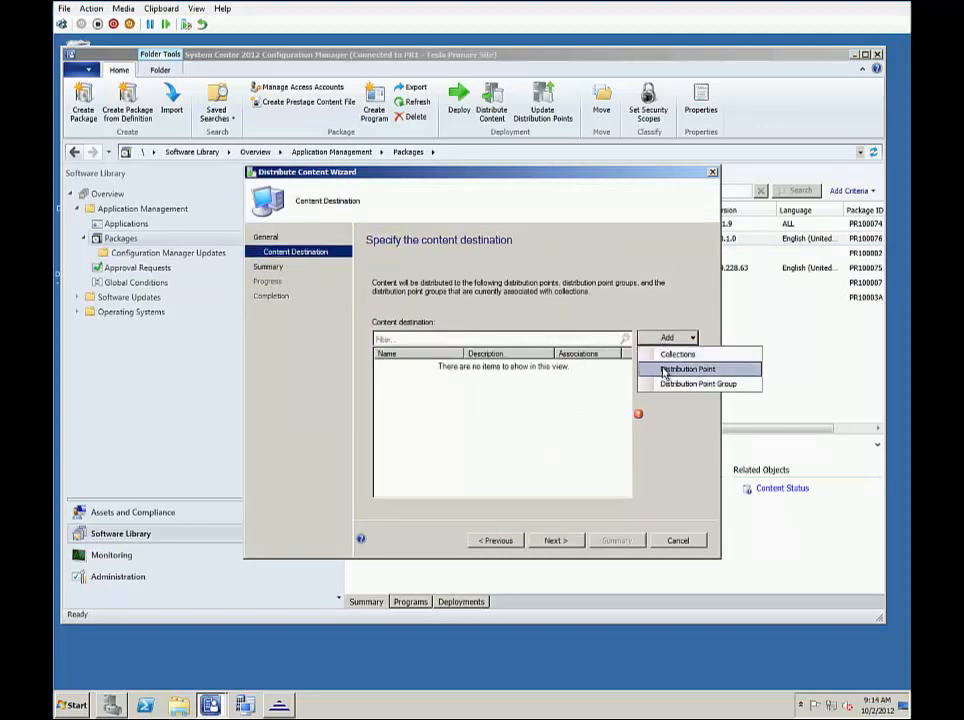
left_click(688, 369)
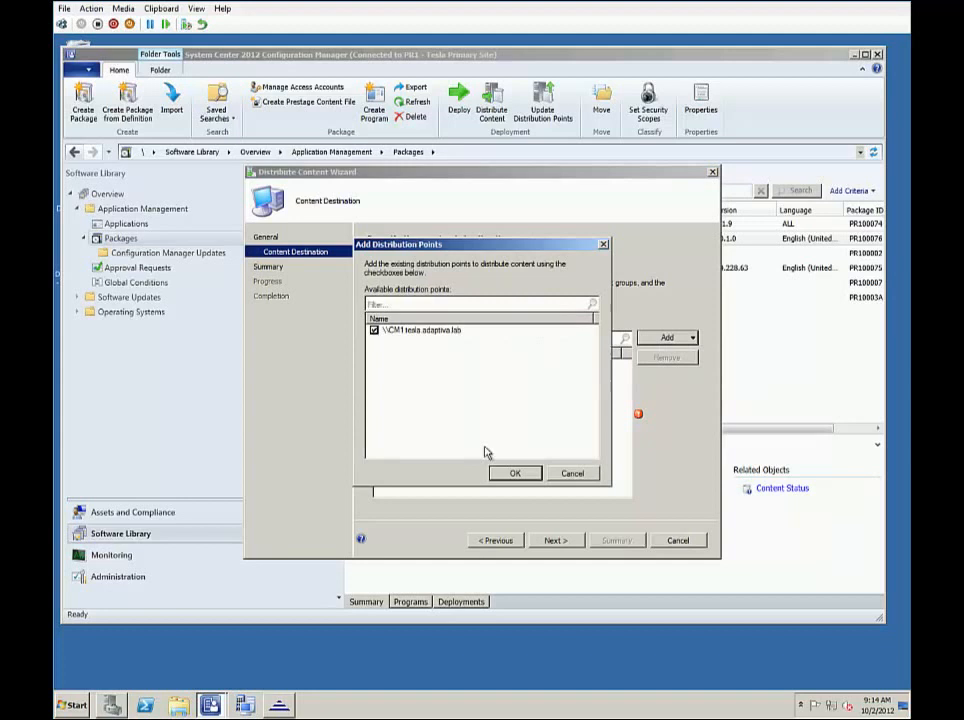
left_click(515, 473)
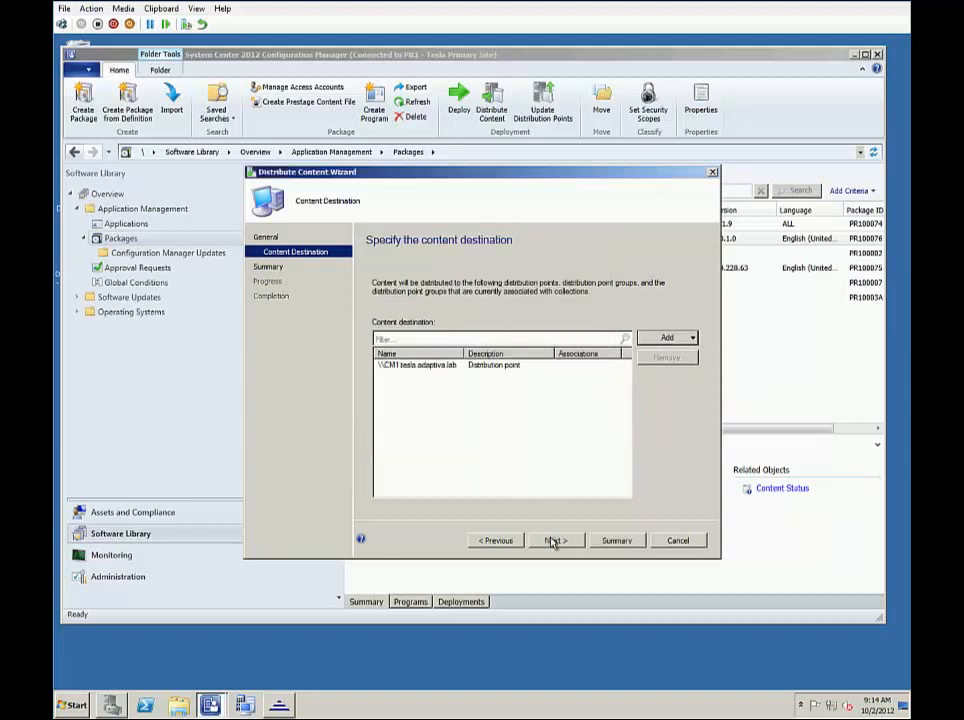
left_click(554, 539)
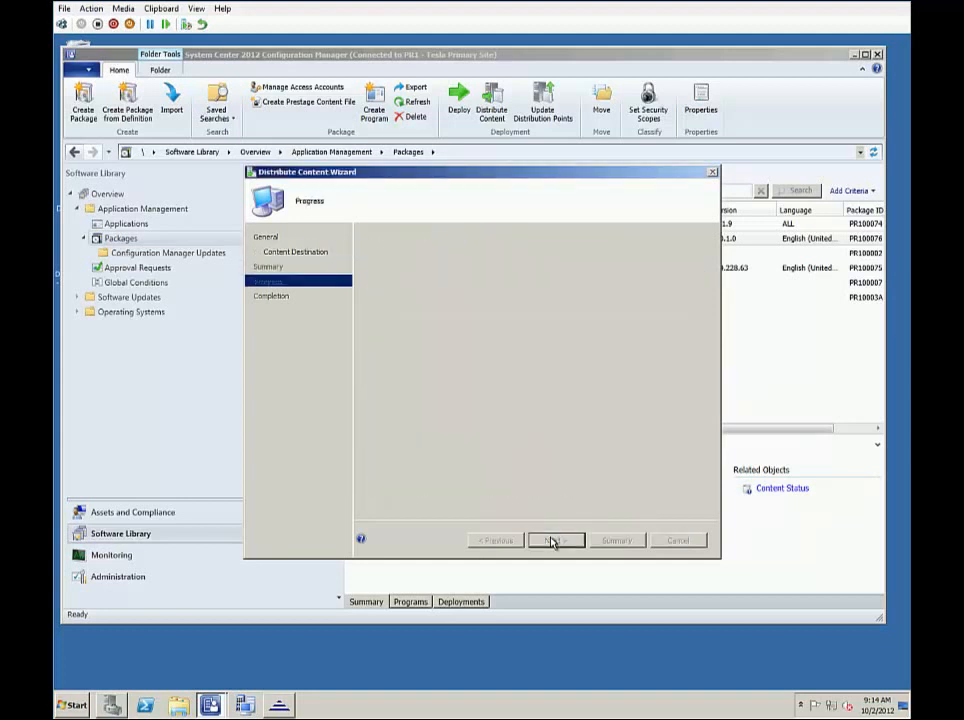
left_click(555, 540)
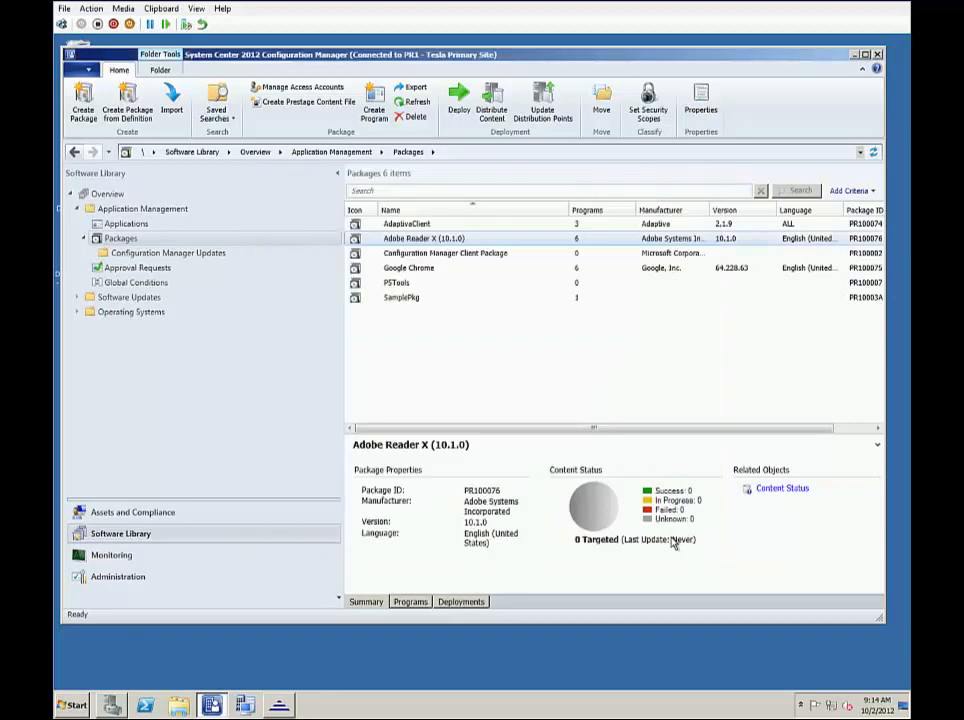
Step: Refresh the Adobe Reader X package so its content status shows one success
right_click(444, 240)
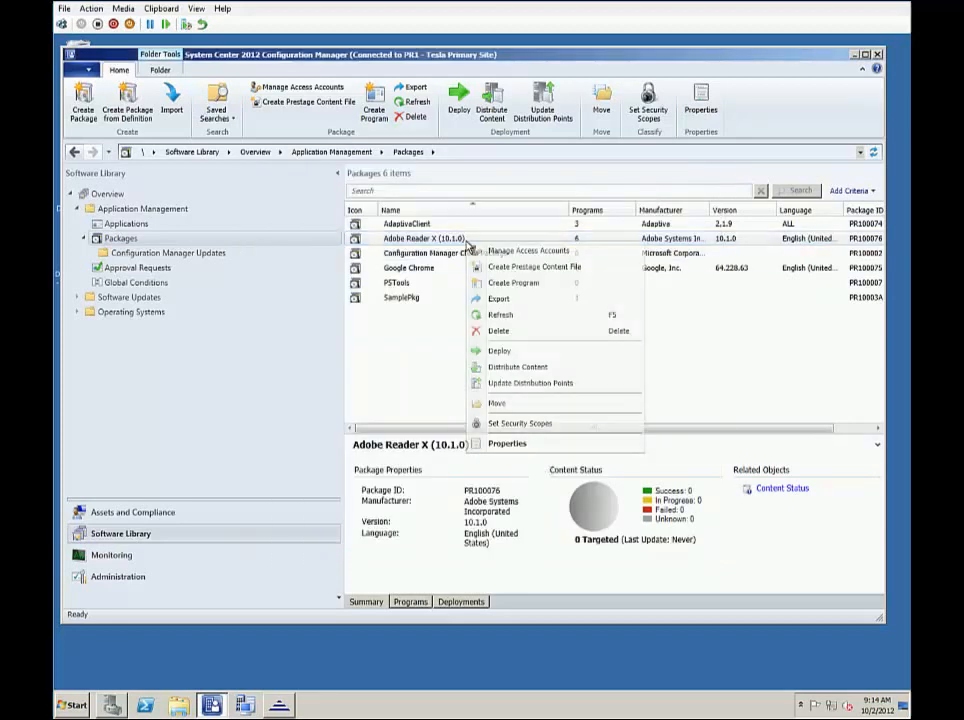
mouse_move(503, 320)
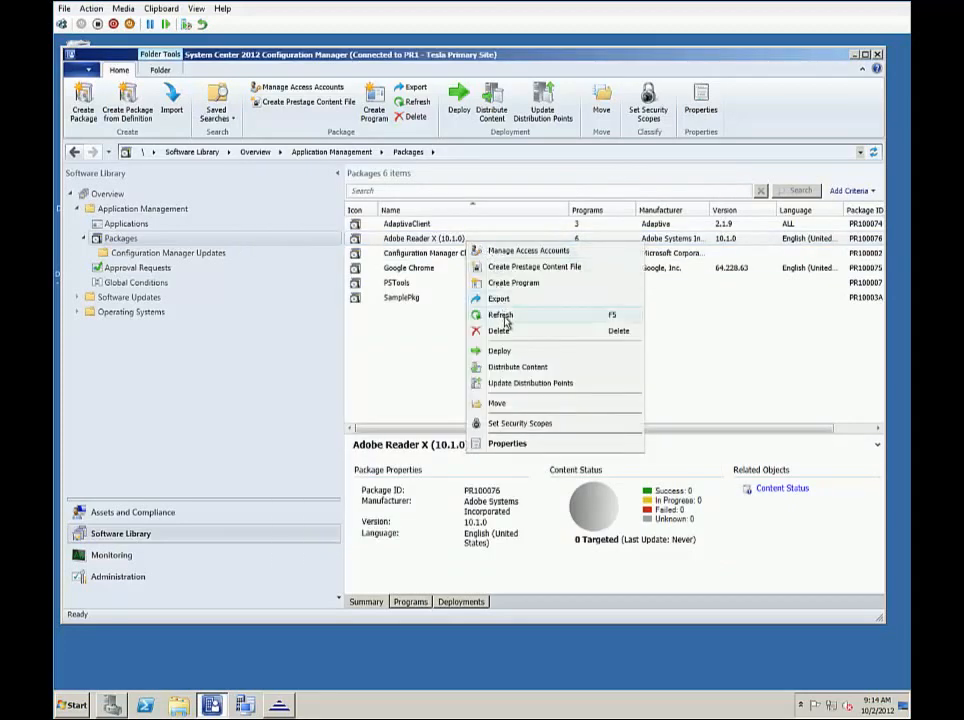
left_click(499, 314)
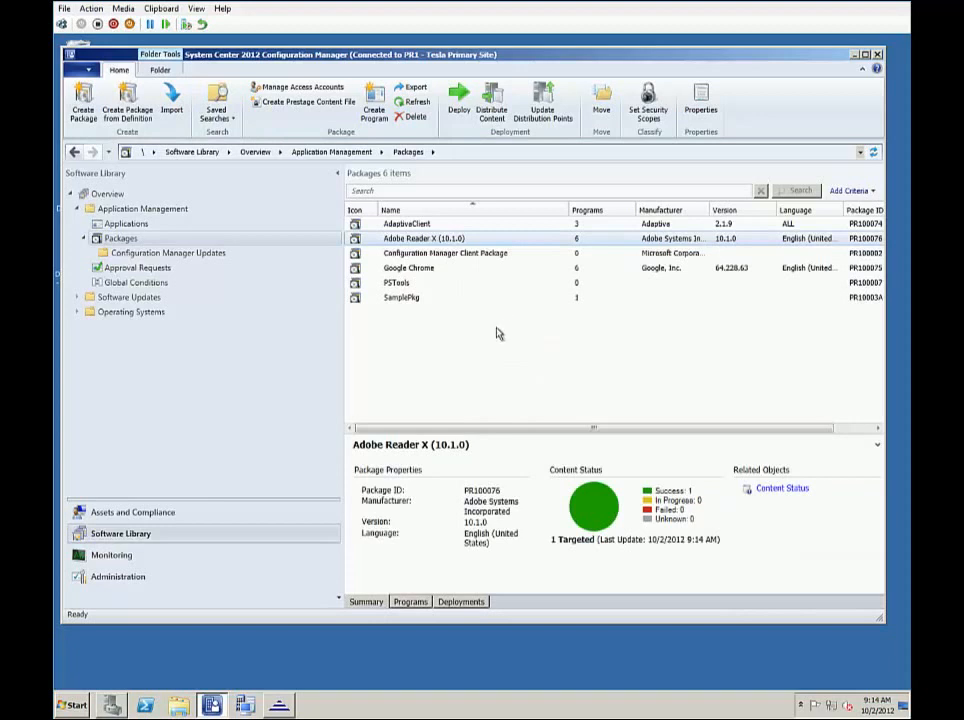
left_click(277, 705)
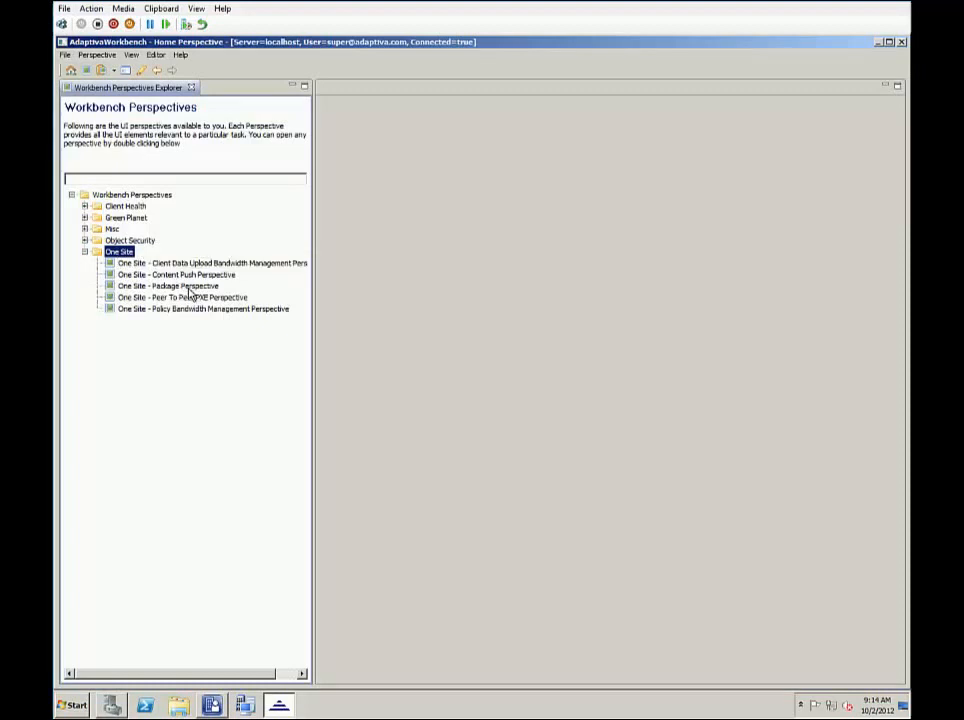
Step: Open Adobe Reader X in the One Site Package Perspective and save its settings with encryption enabled
double_click(167, 285)
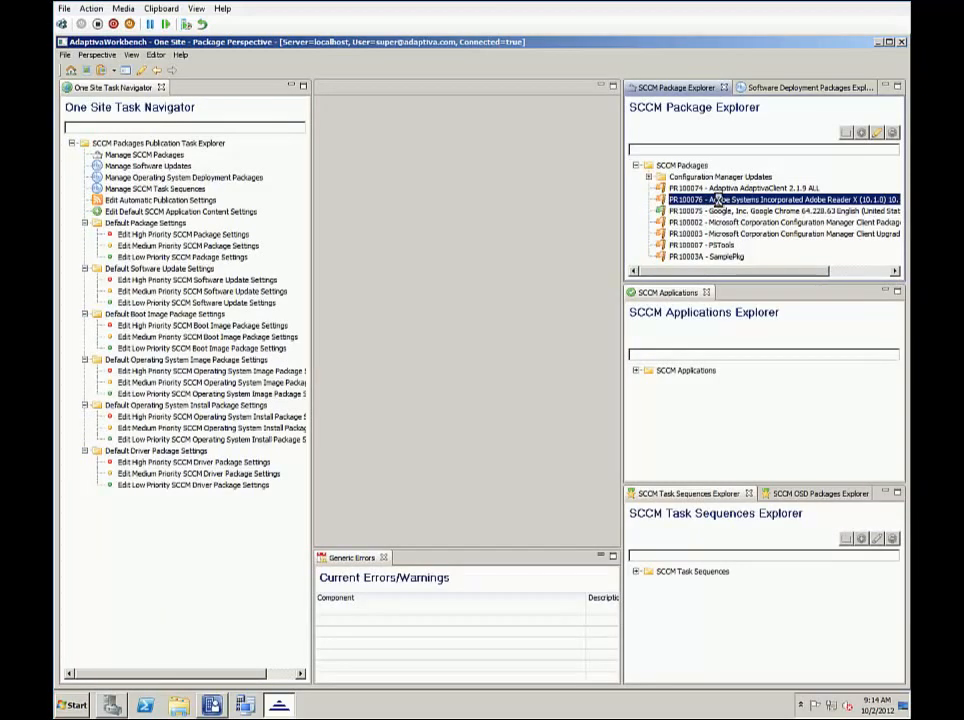
double_click(755, 198)
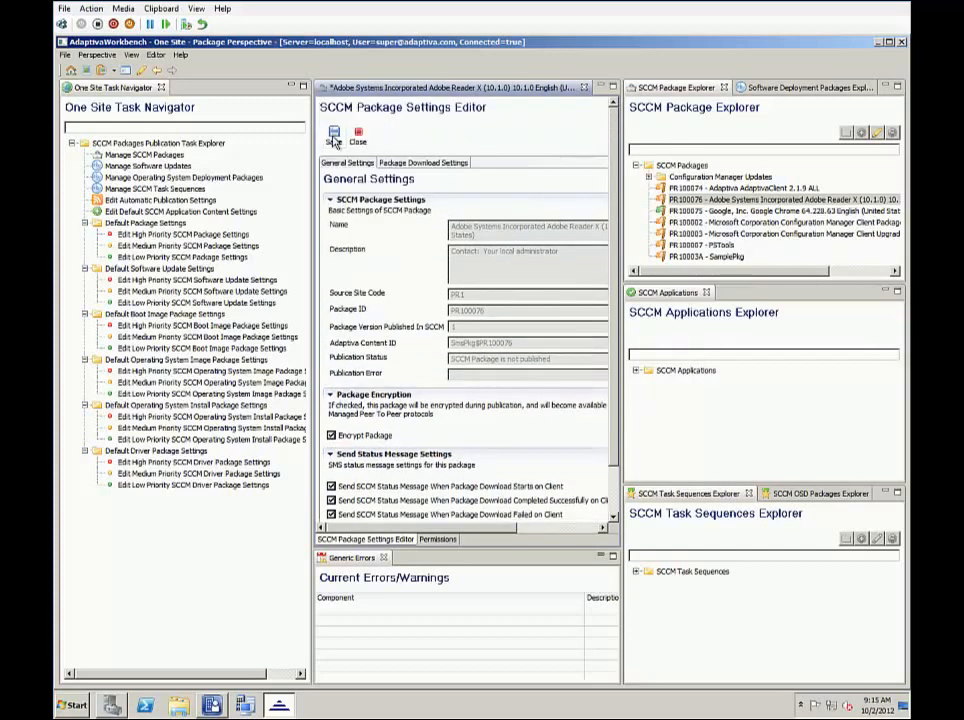
left_click(331, 133)
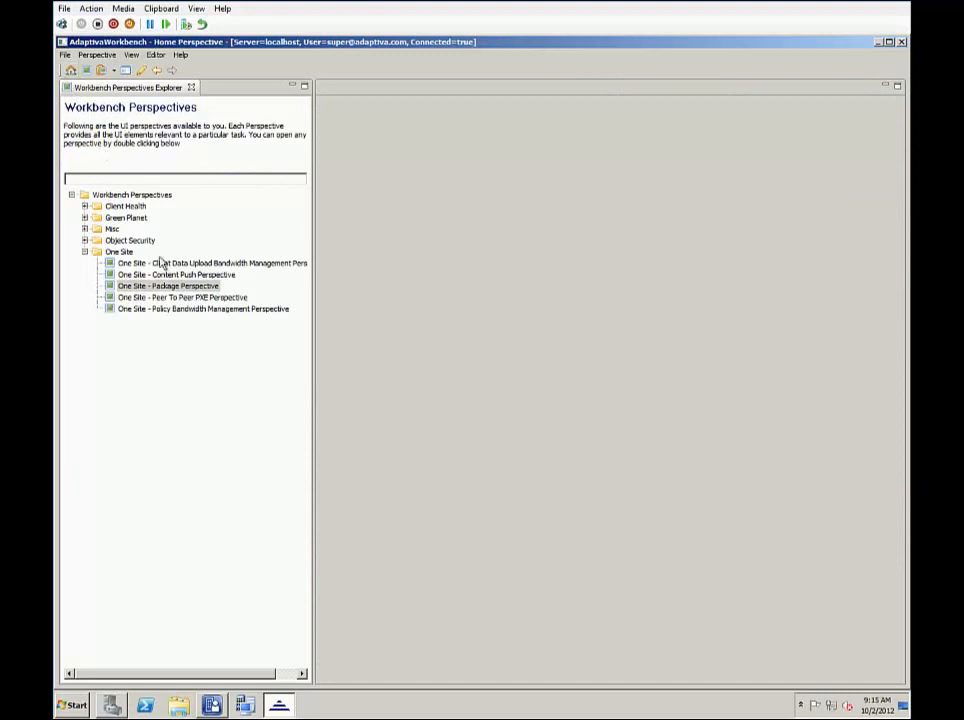
Step: Open the One Site Policy Bandwidth Management Perspective with its profile enabled
left_click(203, 308)
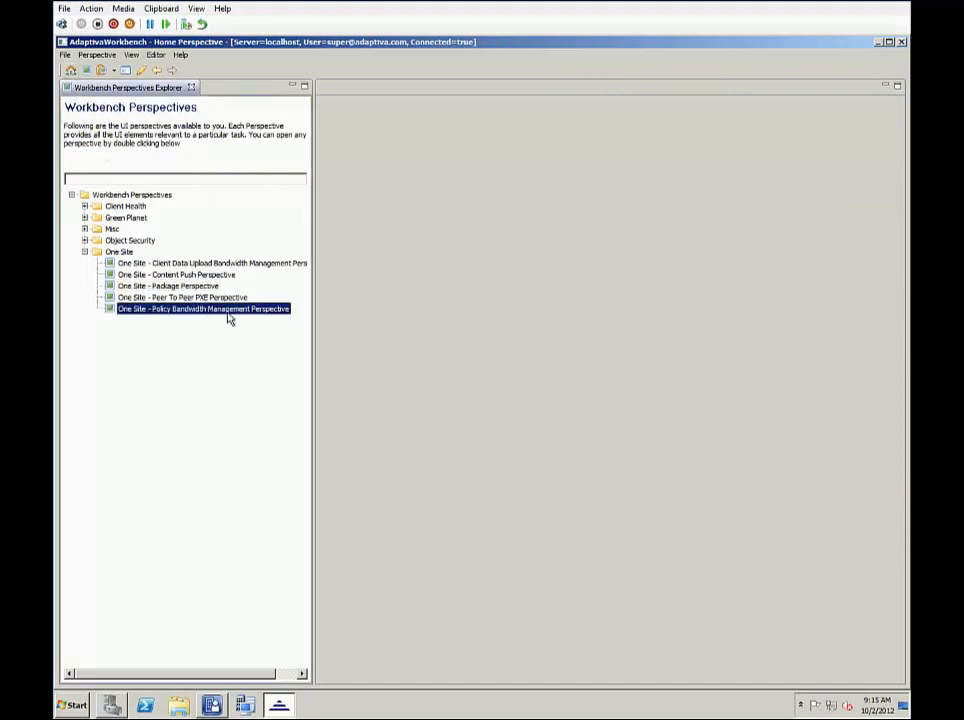
double_click(203, 308)
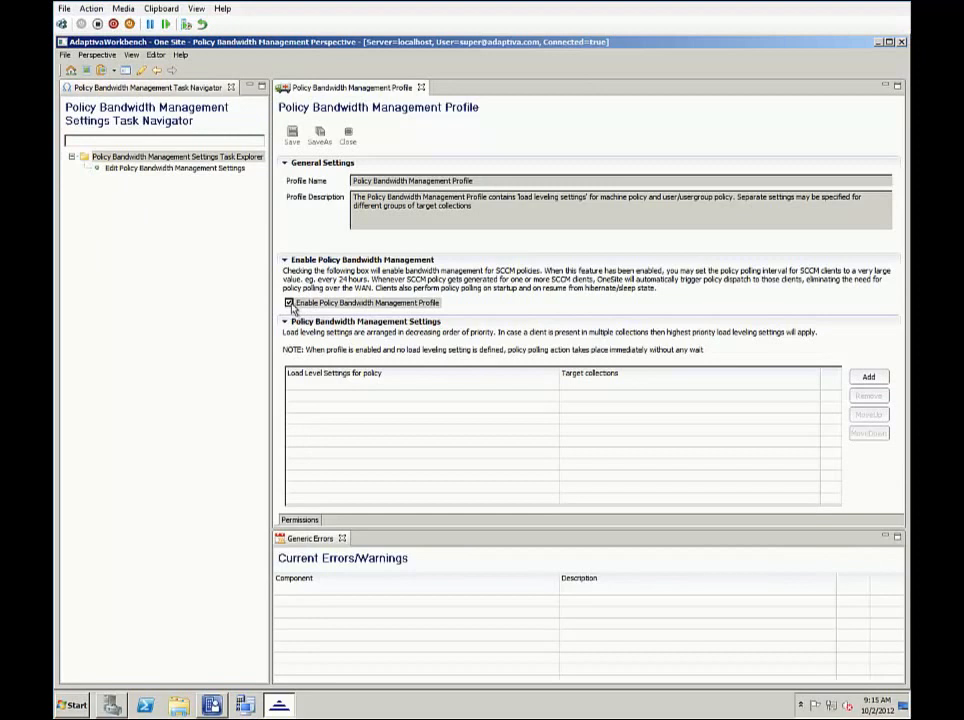
mouse_move(420, 314)
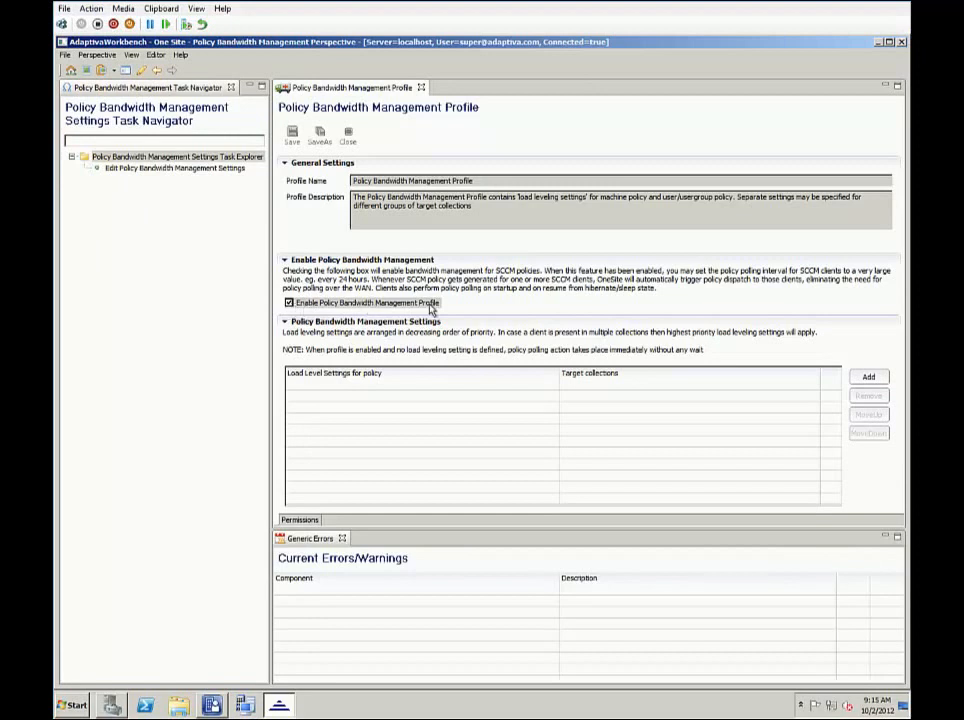
mouse_move(878, 54)
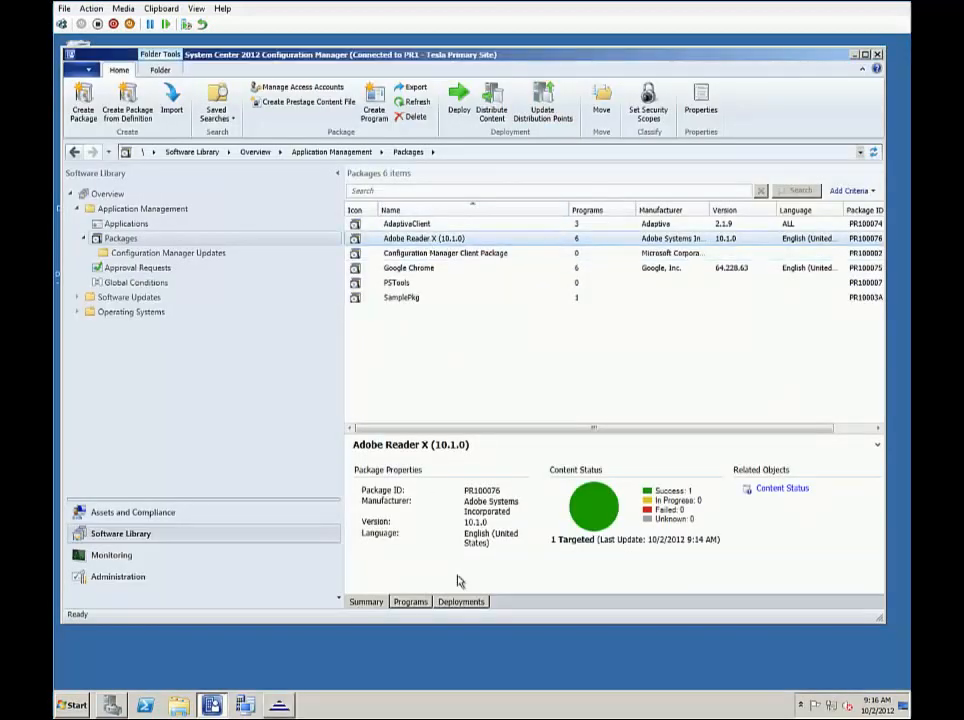
Step: Start deploying the Per-system unattended program and browse for a target collection
left_click(410, 601)
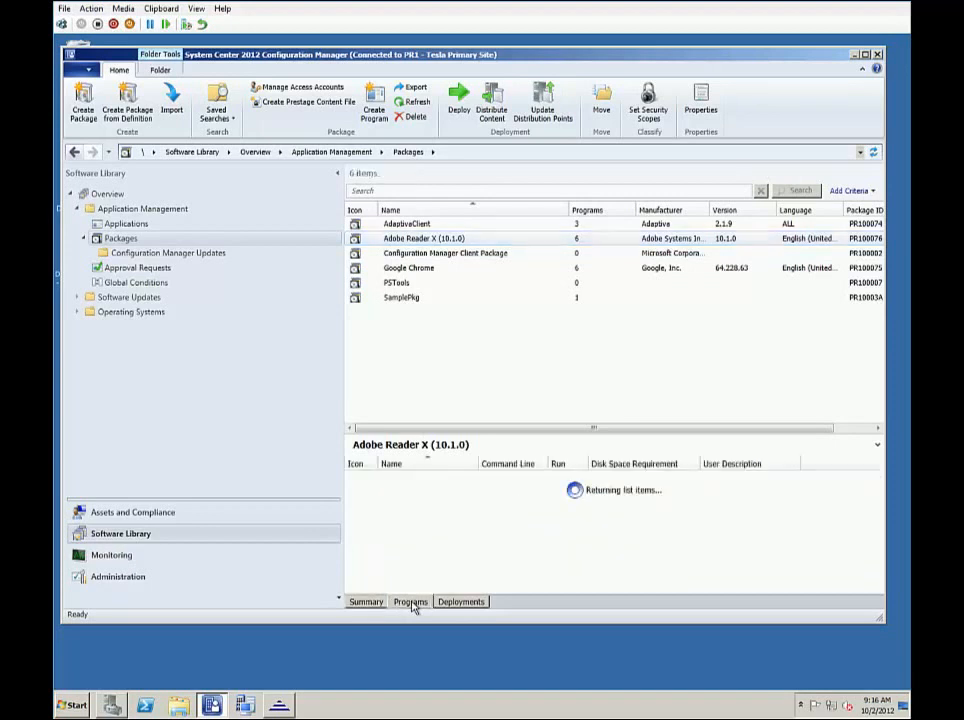
left_click(409, 601)
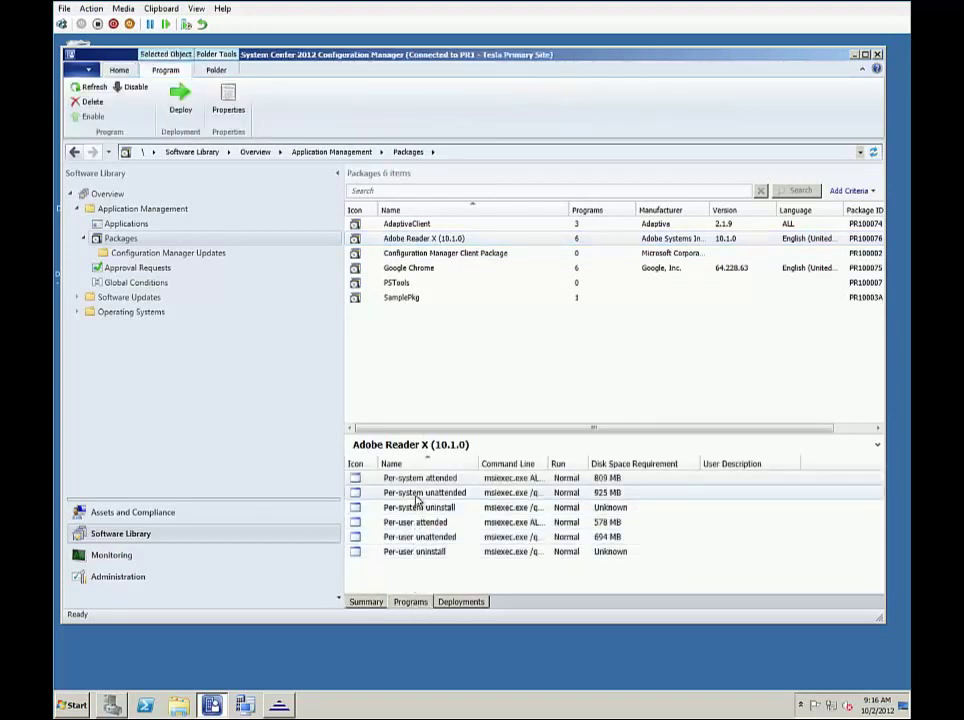
left_click(423, 492)
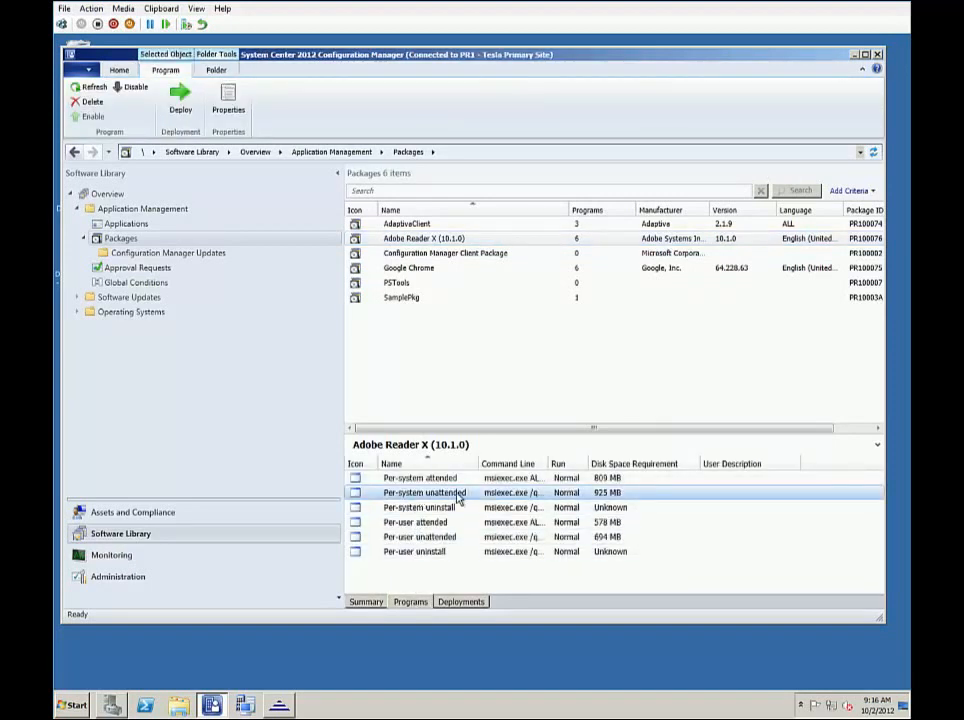
right_click(424, 492)
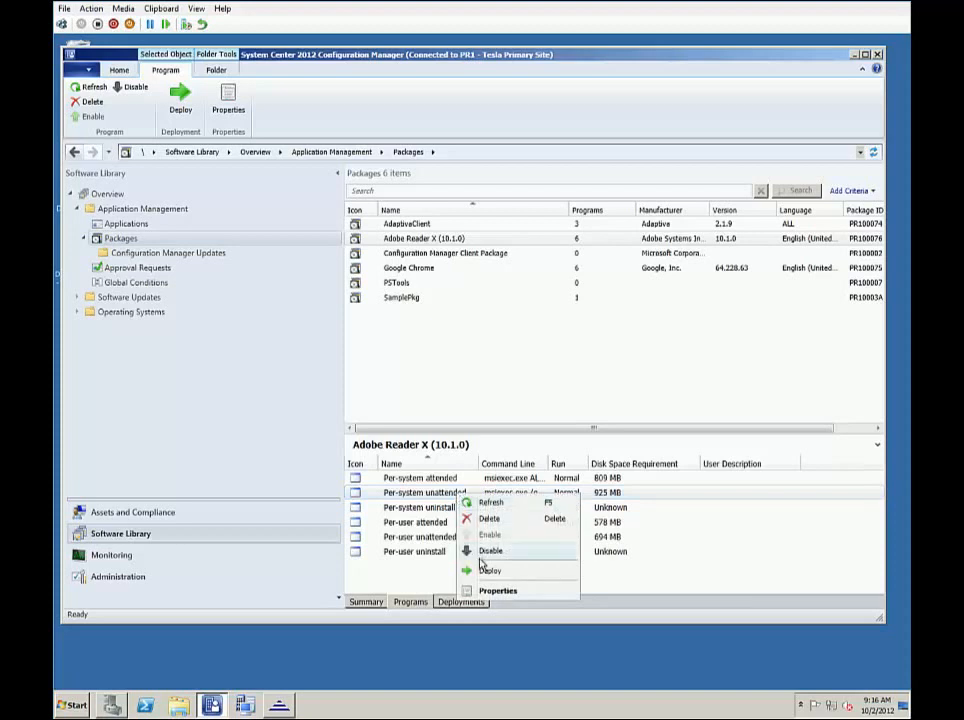
left_click(490, 570)
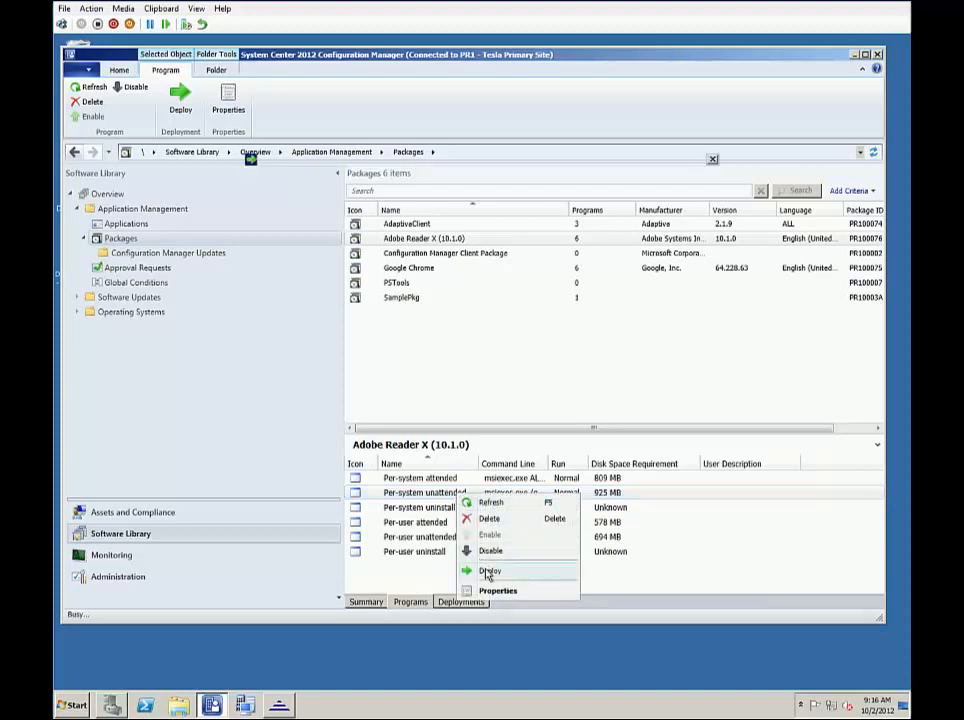
left_click(487, 571)
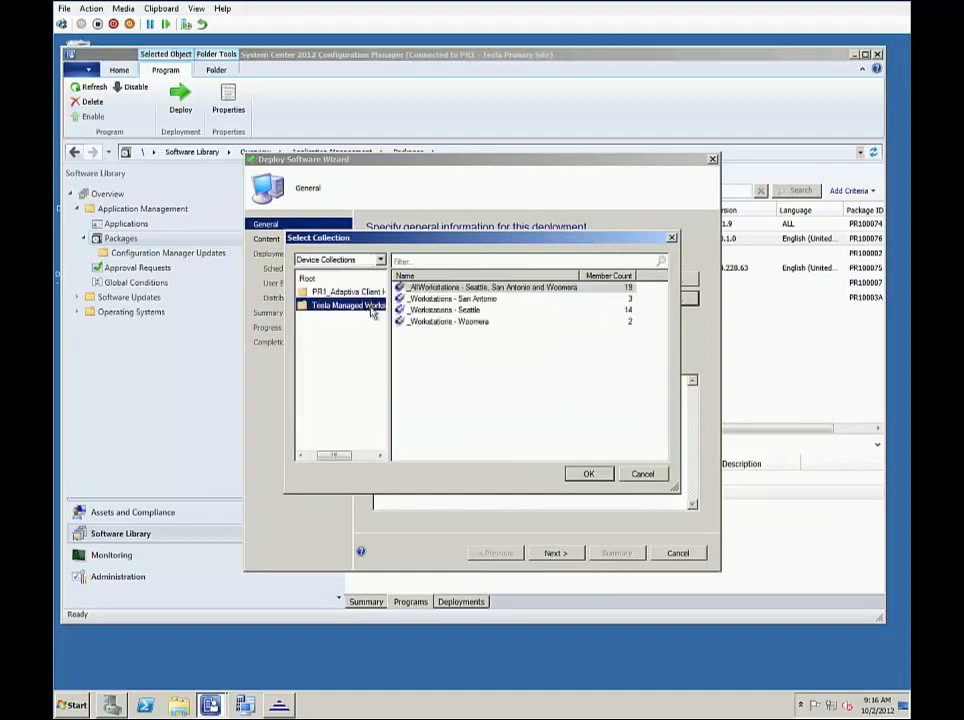
Step: Deploy to the 19-member _AllWorkstations collection with an as-soon-as-possible assignment schedule
left_click(490, 287)
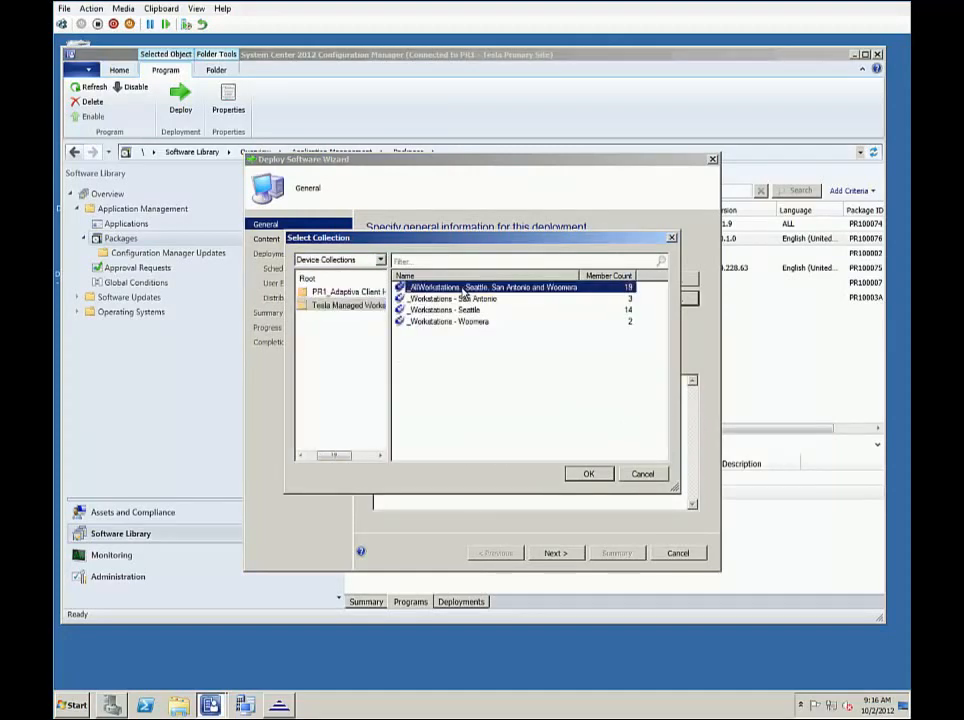
left_click(588, 473)
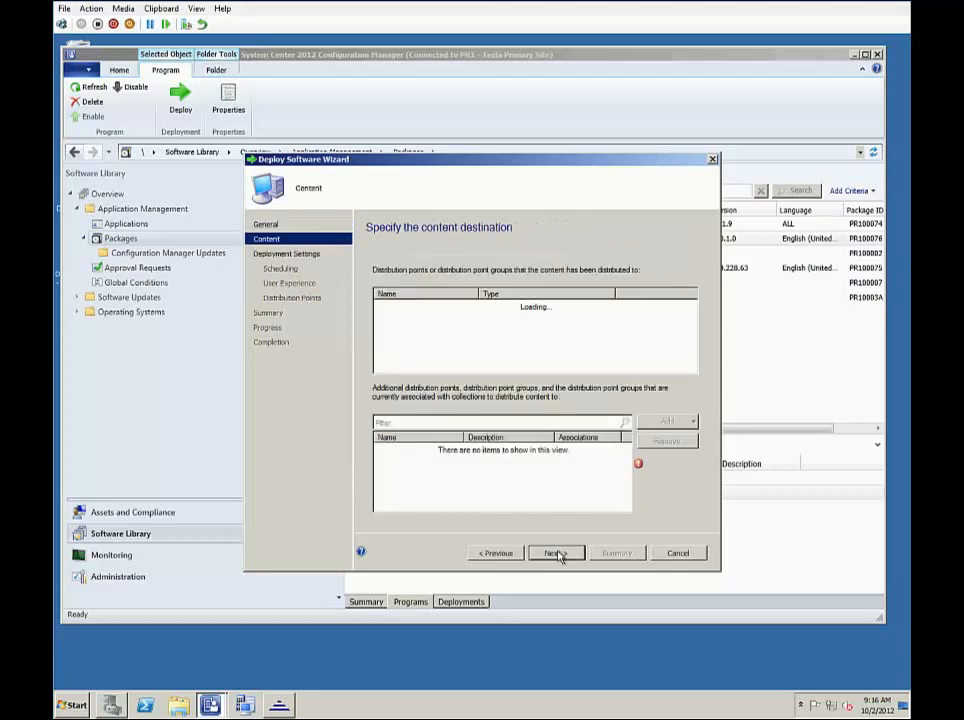
left_click(554, 552)
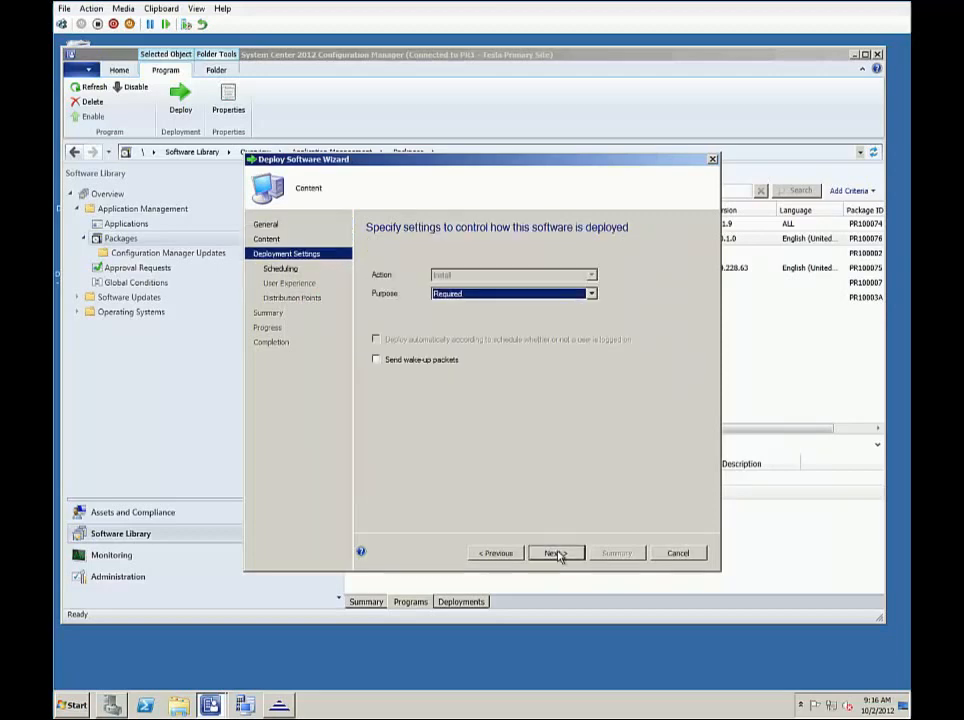
left_click(554, 552)
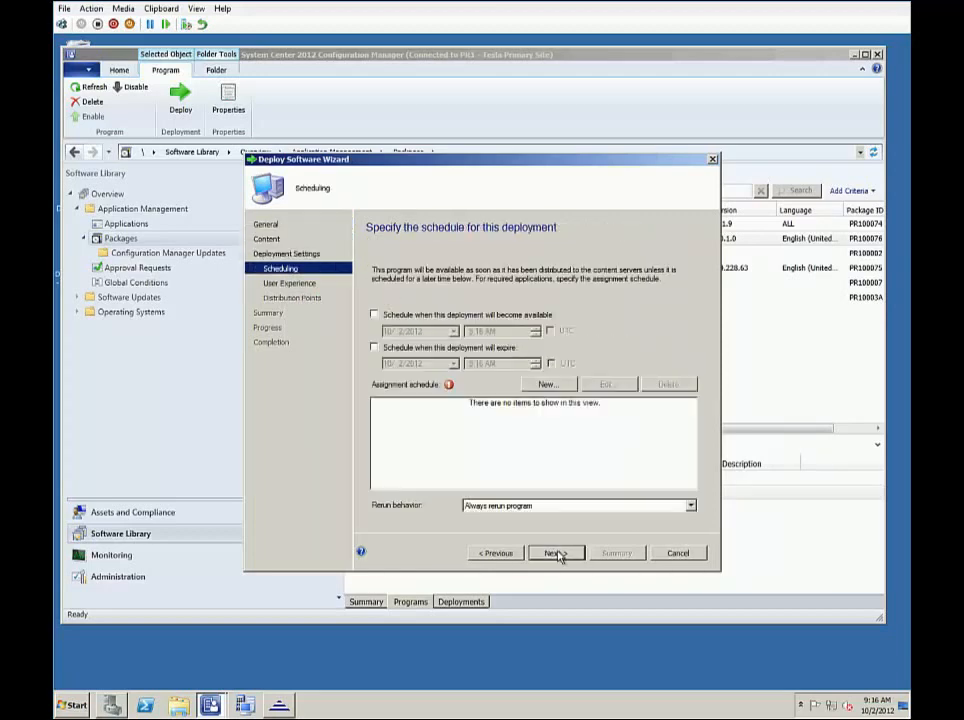
left_click(546, 384)
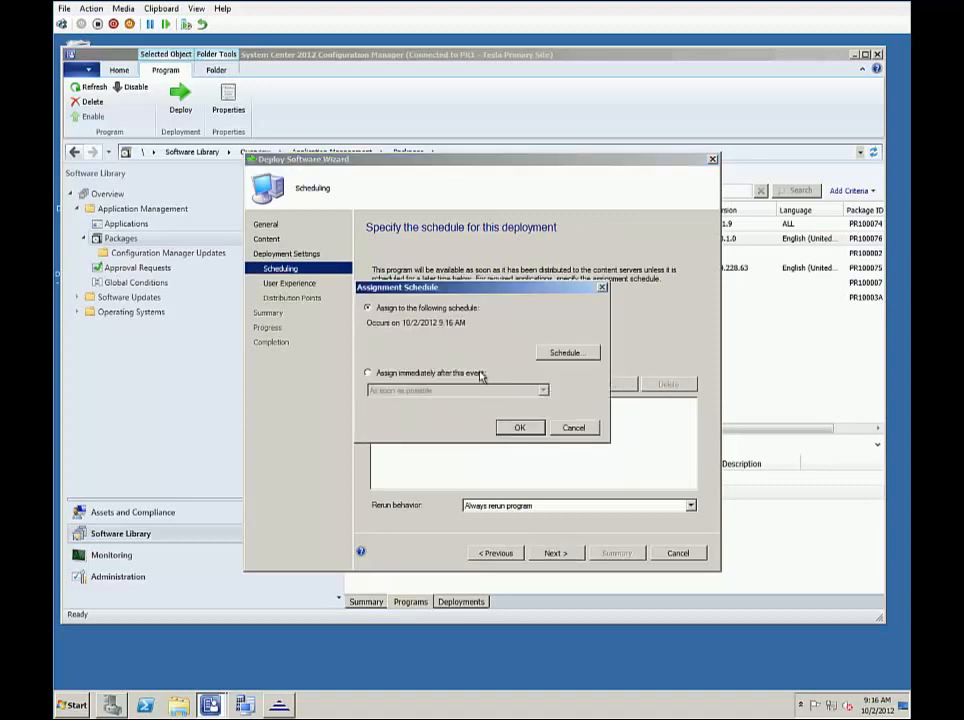
left_click(520, 427)
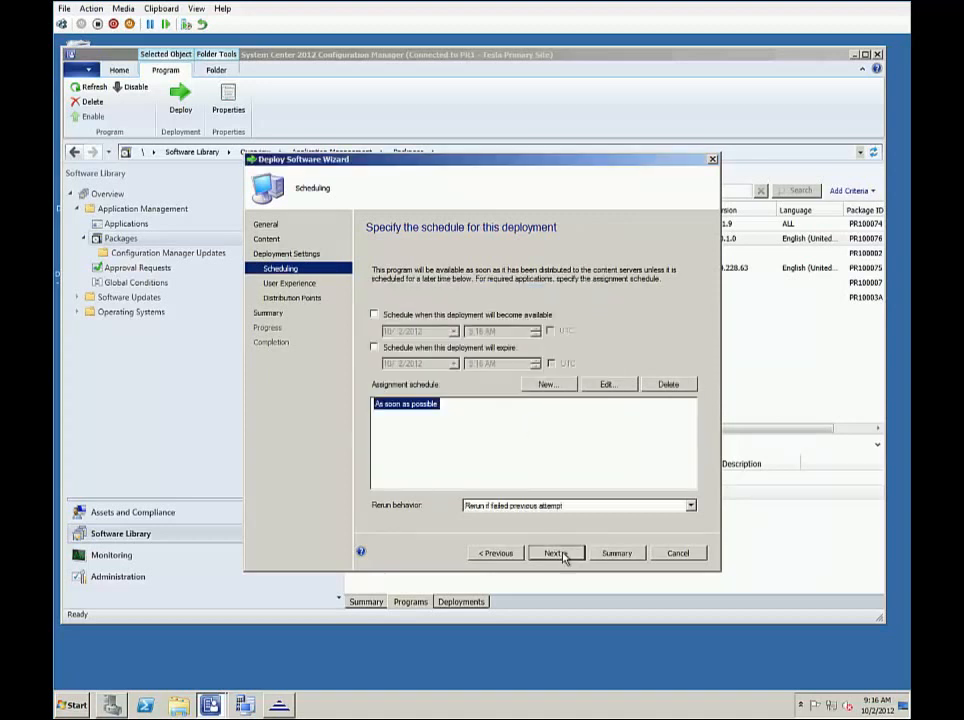
left_click(555, 552)
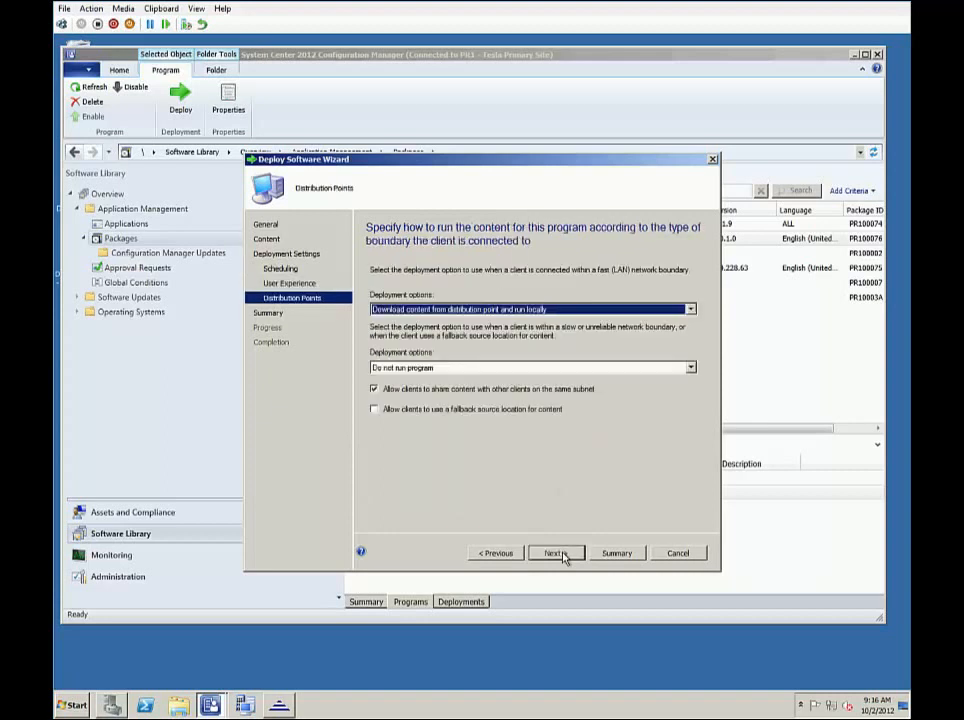
left_click(556, 552)
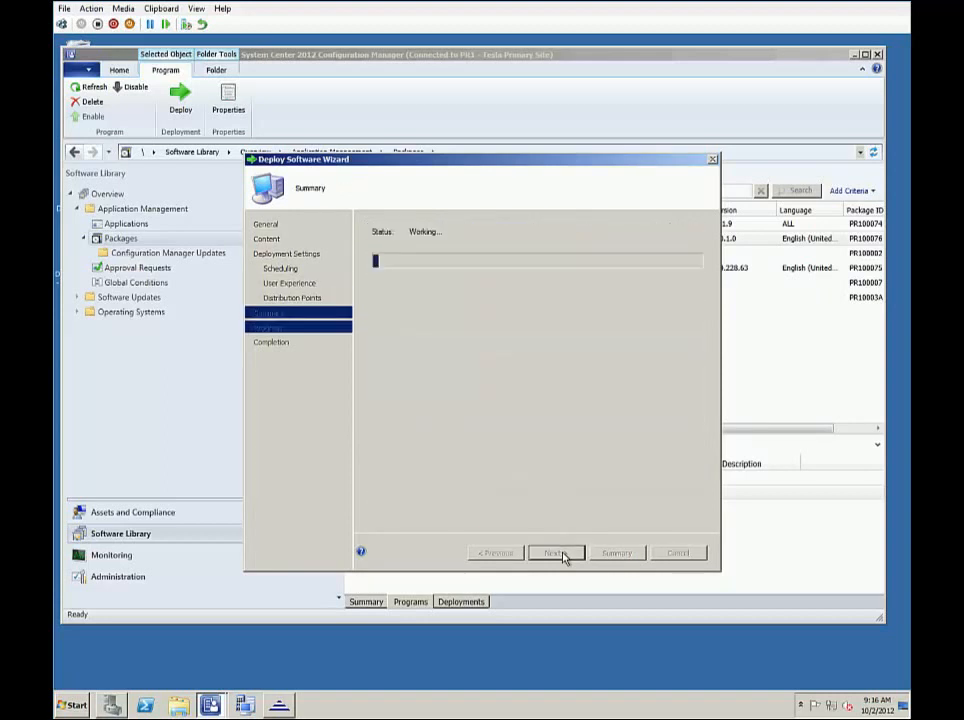
left_click(555, 552)
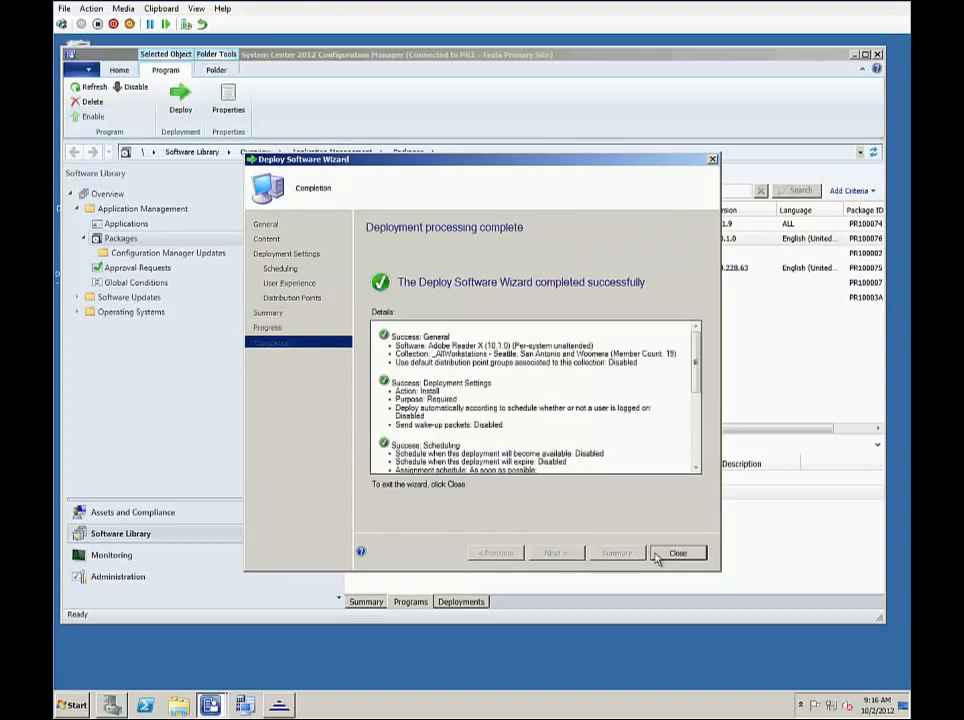
left_click(678, 552)
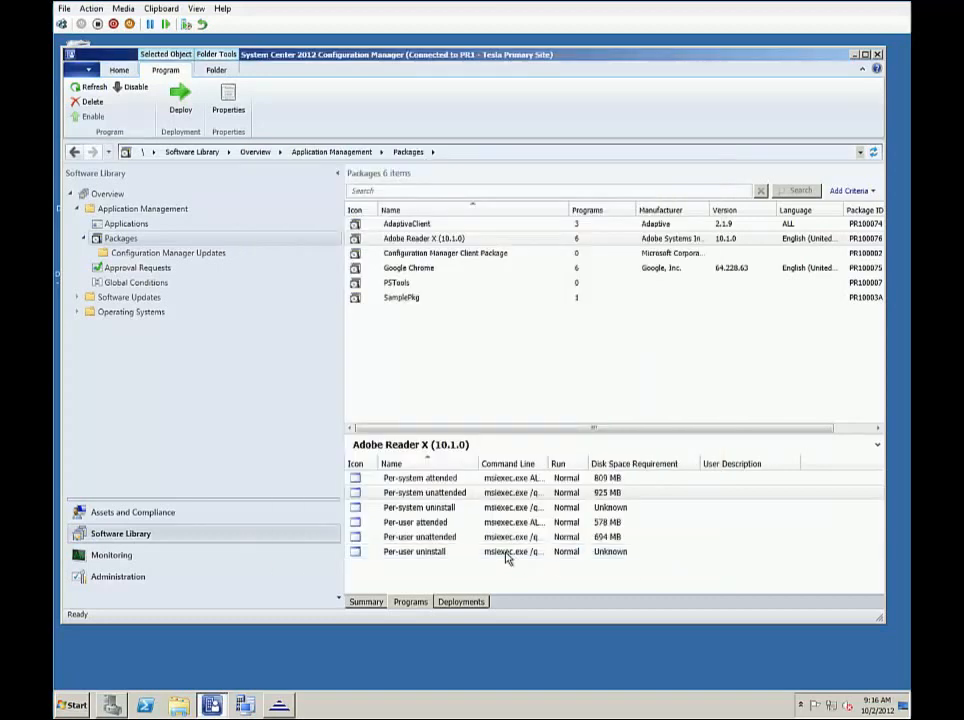
left_click(111, 554)
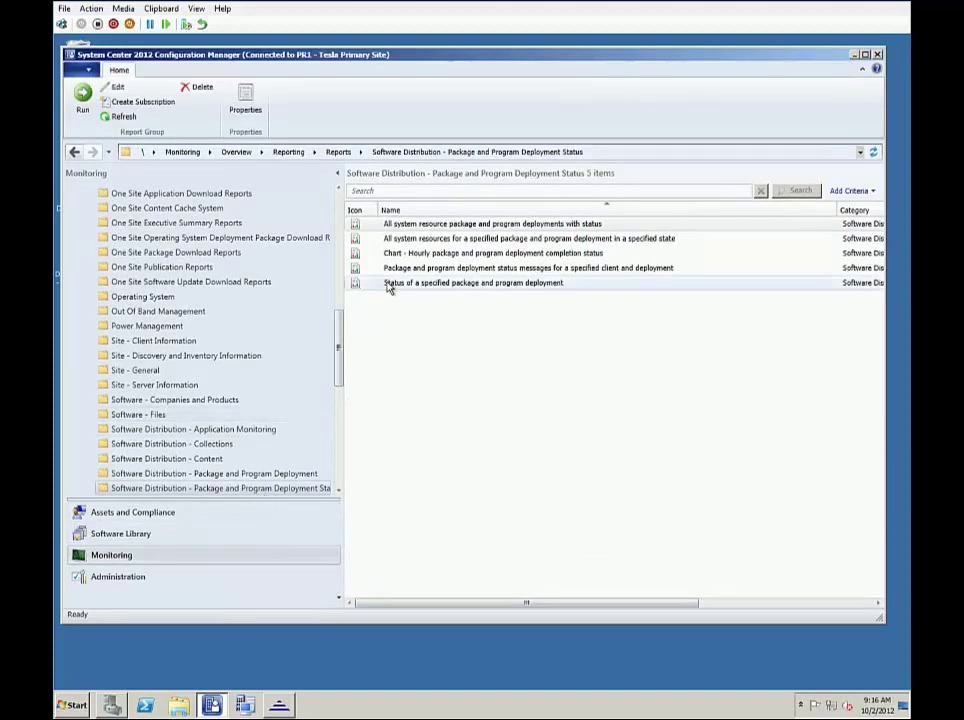
Step: Run the deployment status report for Adobe Reader X, all workstations, deployed 10/2/2012 9:16
right_click(392, 282)
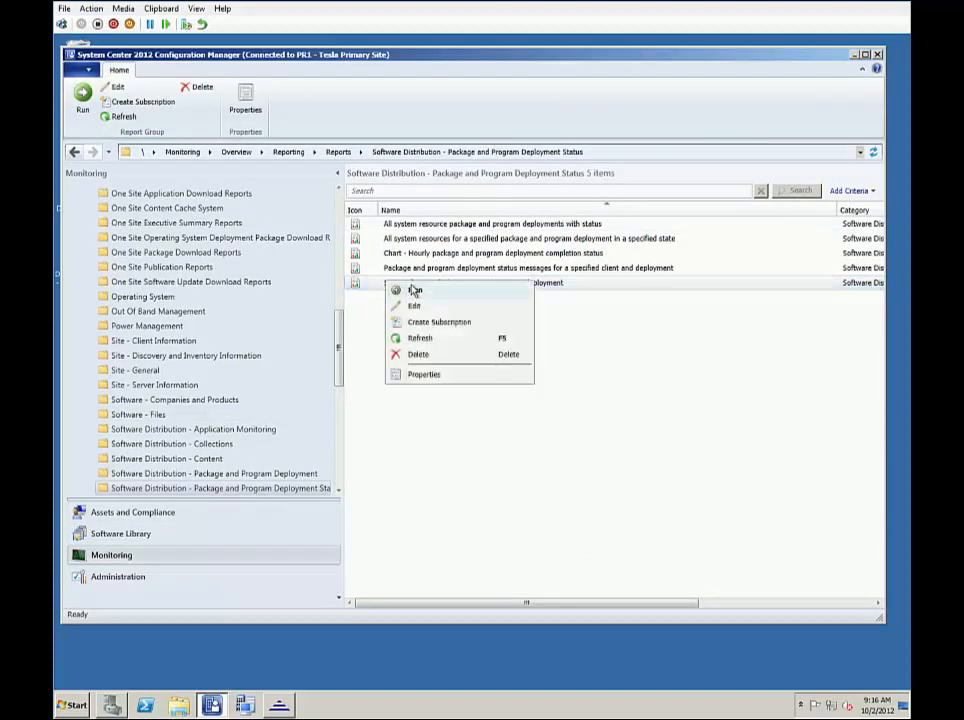
left_click(416, 289)
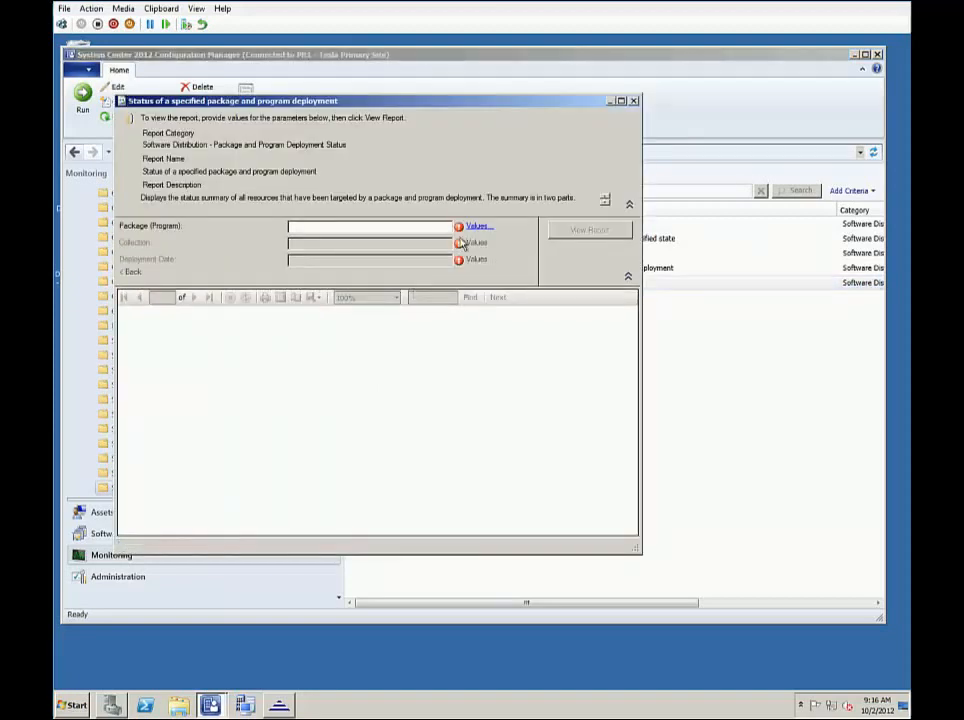
left_click(474, 225)
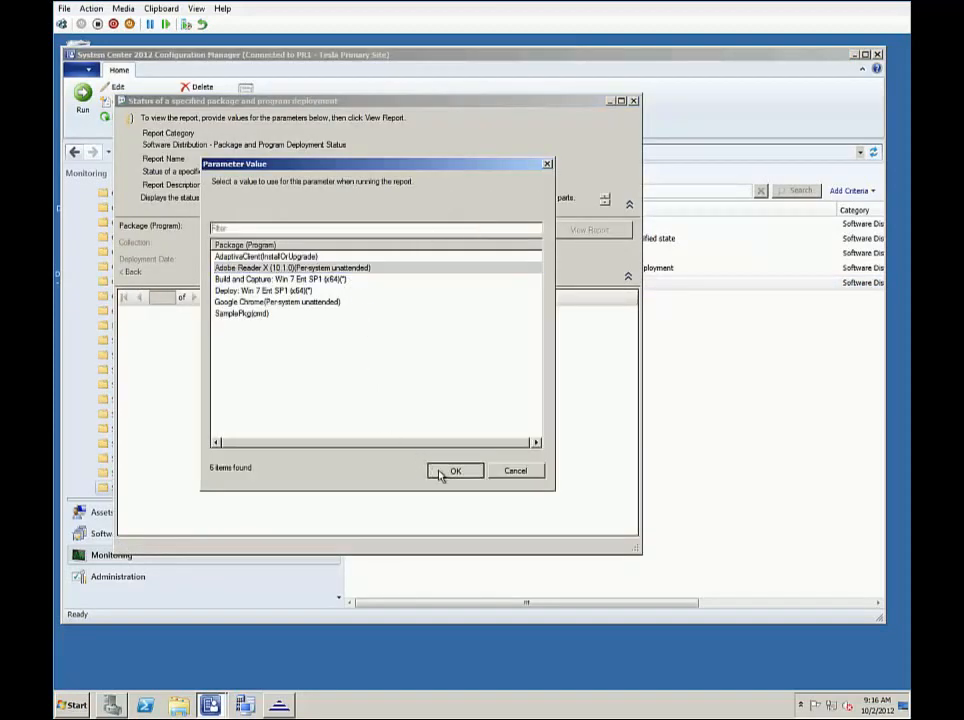
left_click(455, 471)
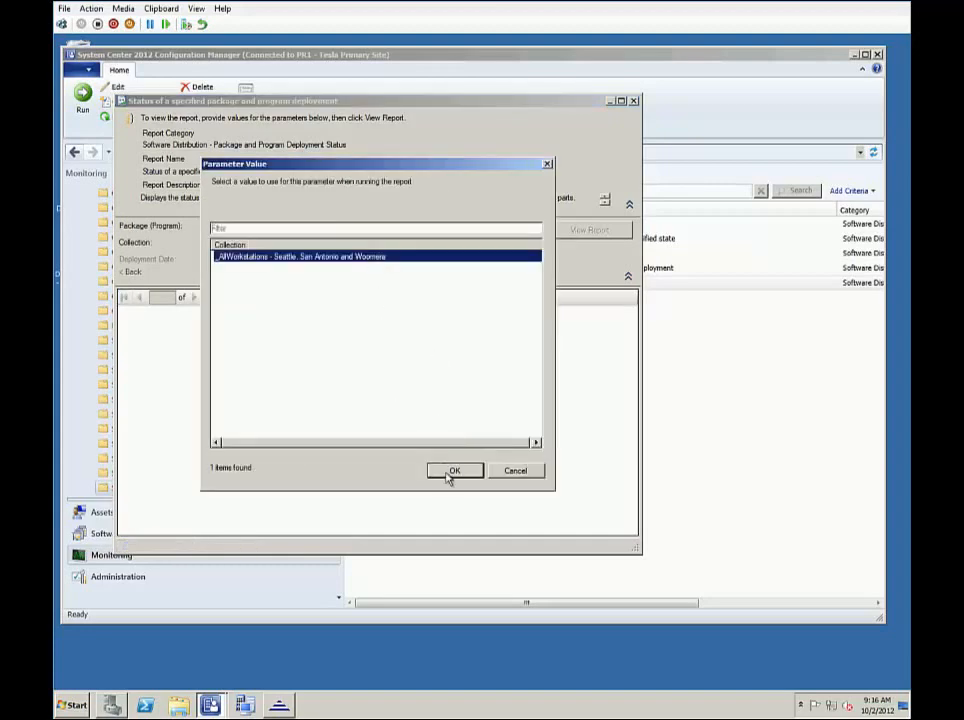
left_click(455, 471)
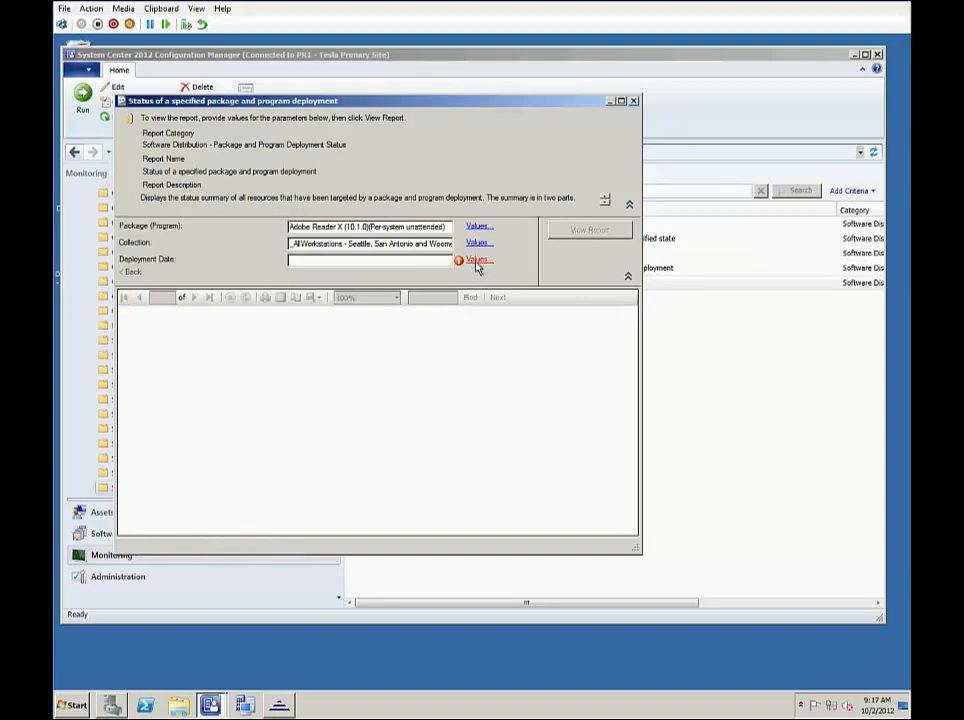
left_click(476, 259)
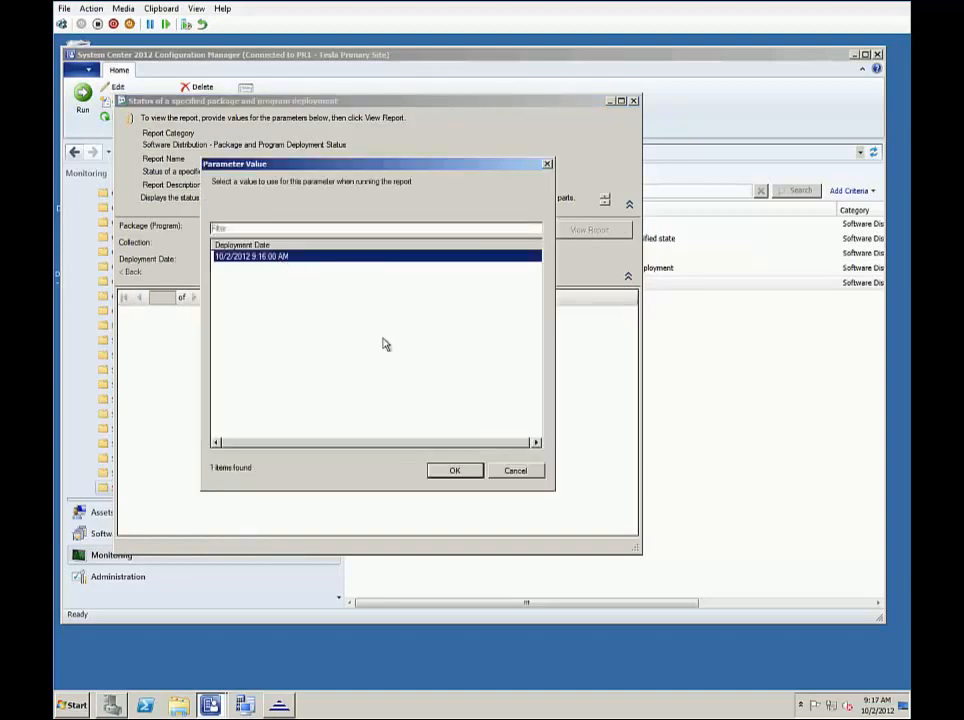
left_click(455, 470)
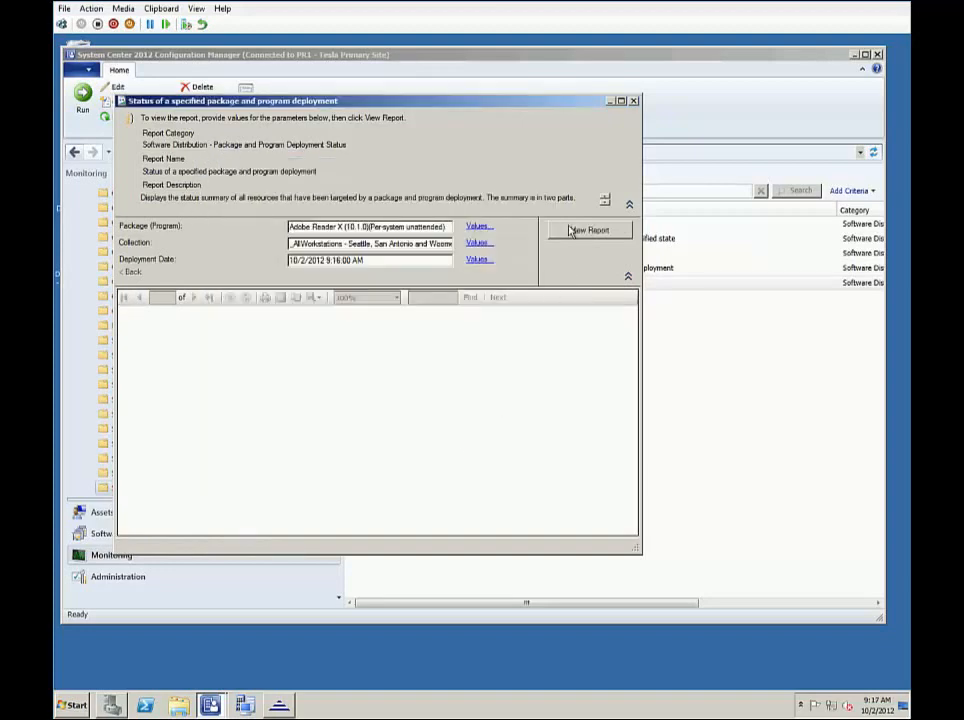
left_click(589, 230)
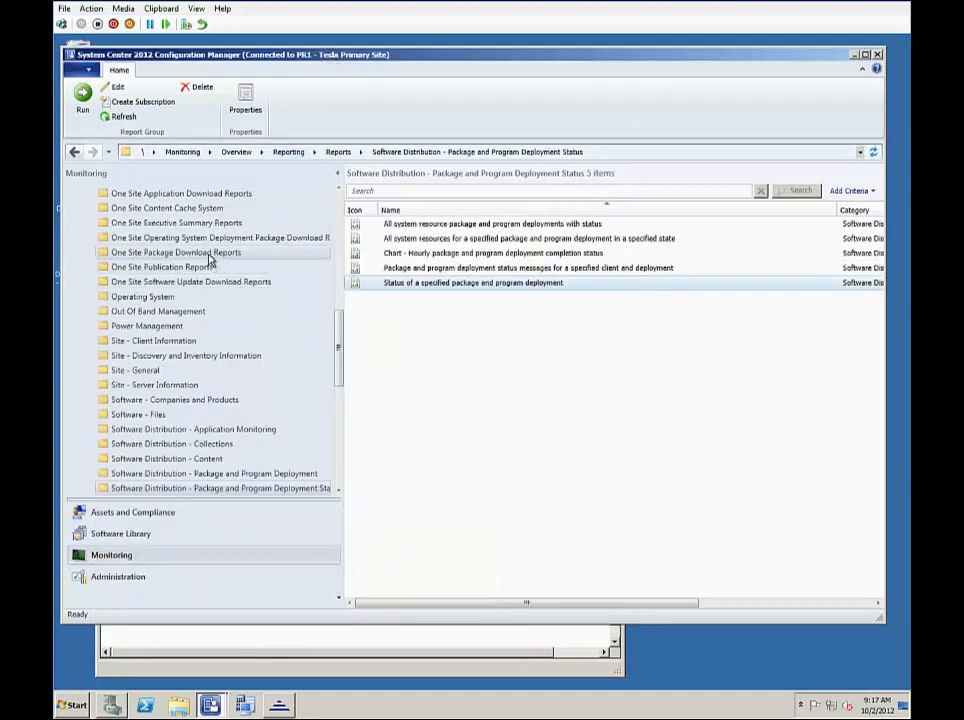
Step: Run the download status details report for Adobe Reader X (10.1.0) and the all-workstations collection
left_click(176, 251)
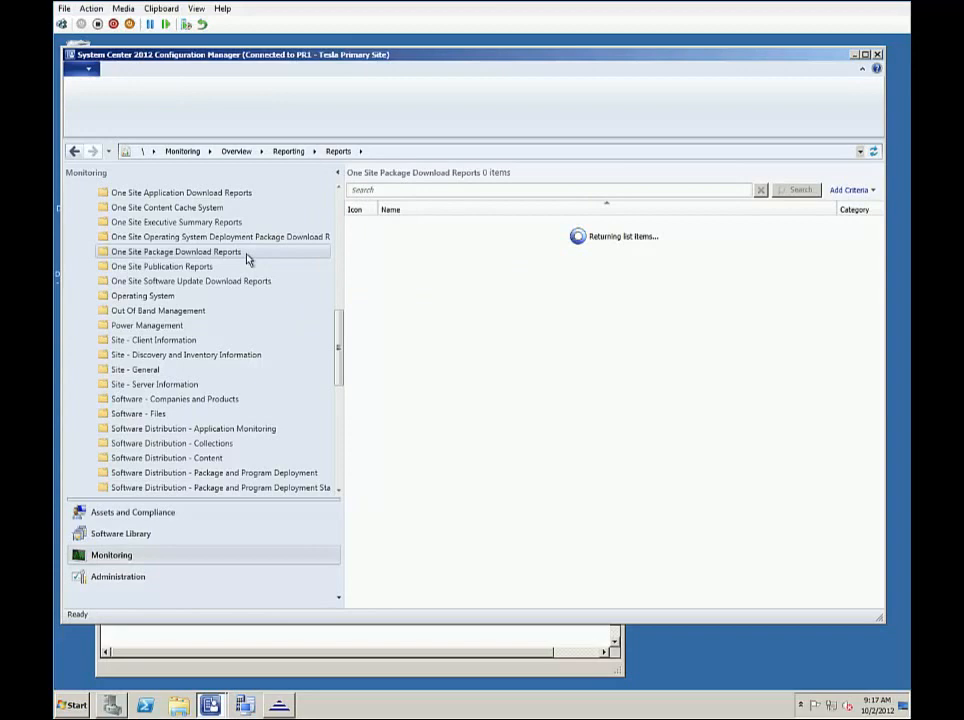
left_click(176, 251)
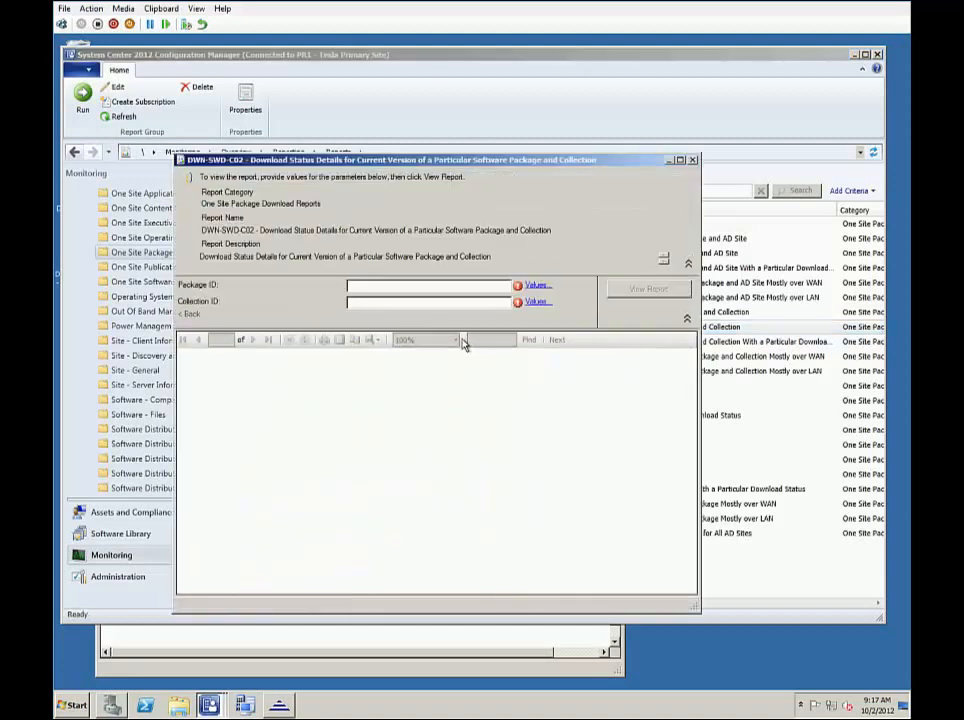
left_click(533, 285)
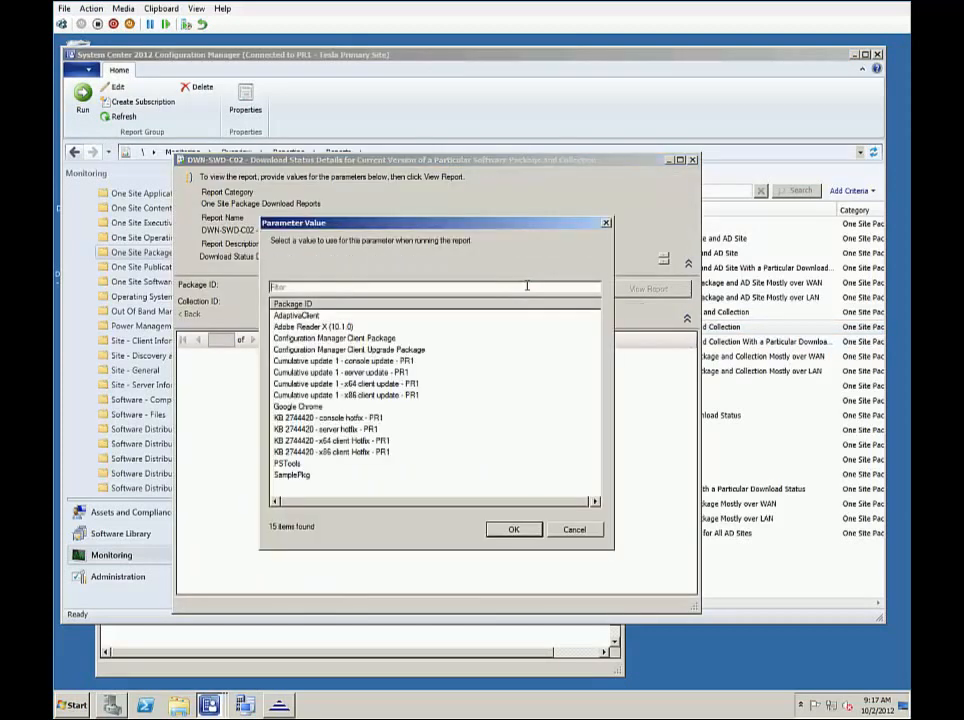
left_click(310, 326)
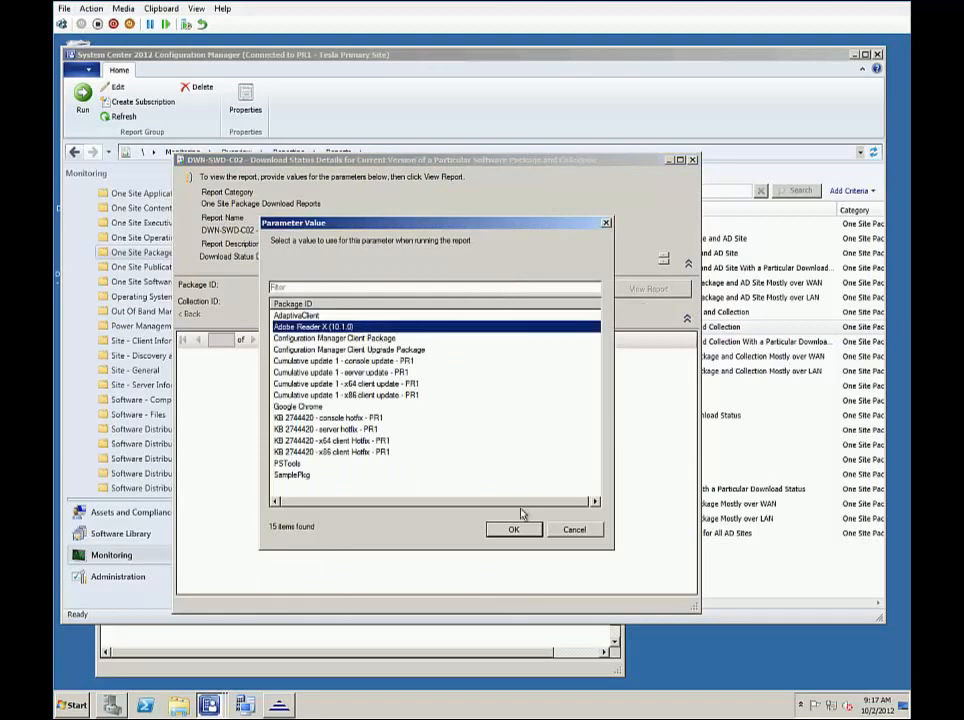
left_click(514, 529)
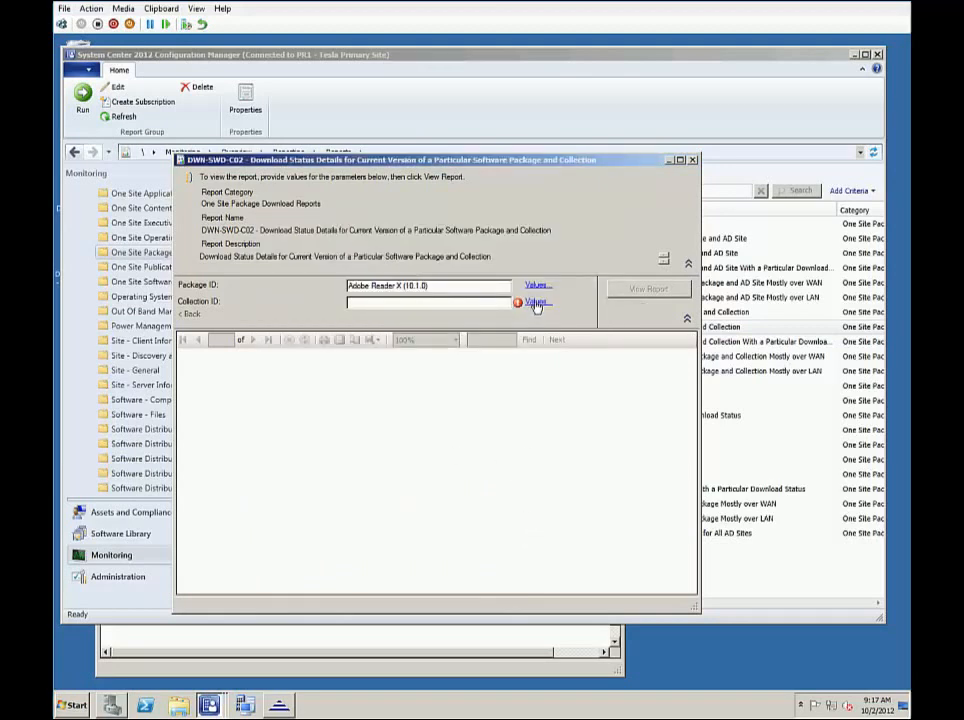
left_click(534, 302)
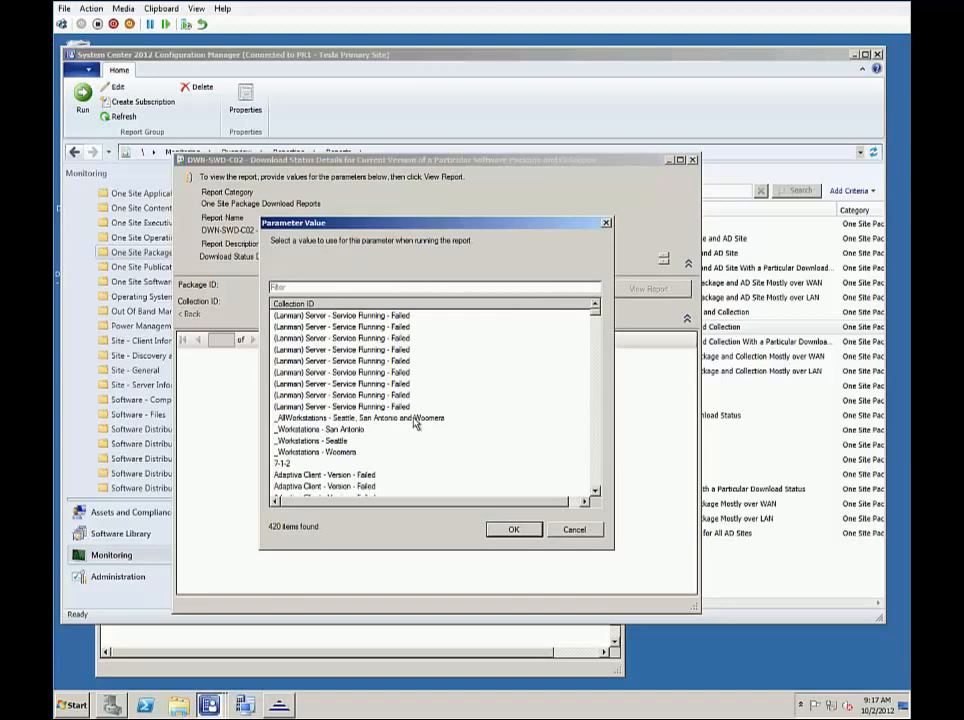
left_click(514, 529)
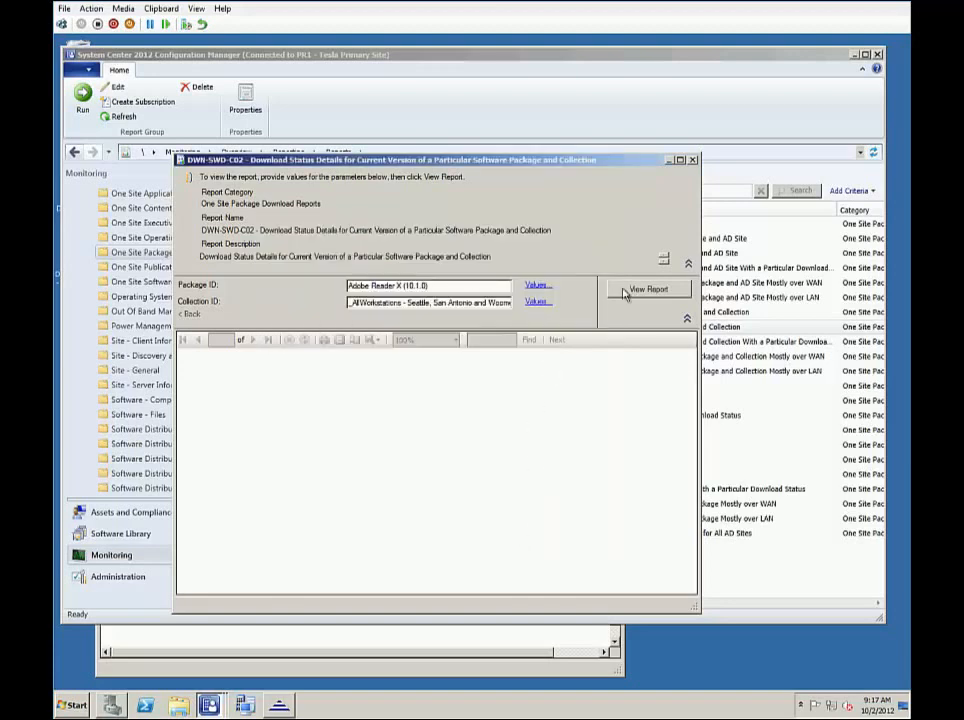
left_click(647, 289)
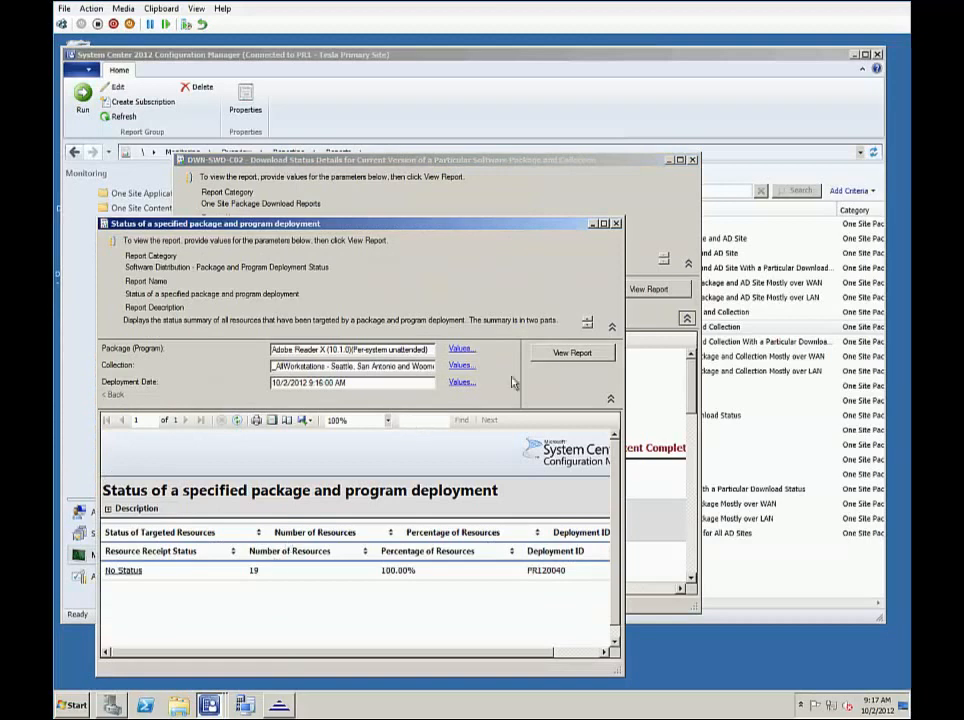
Step: Refresh the deployment status report, now showing 17 accepted and 2 without status
left_click(572, 353)
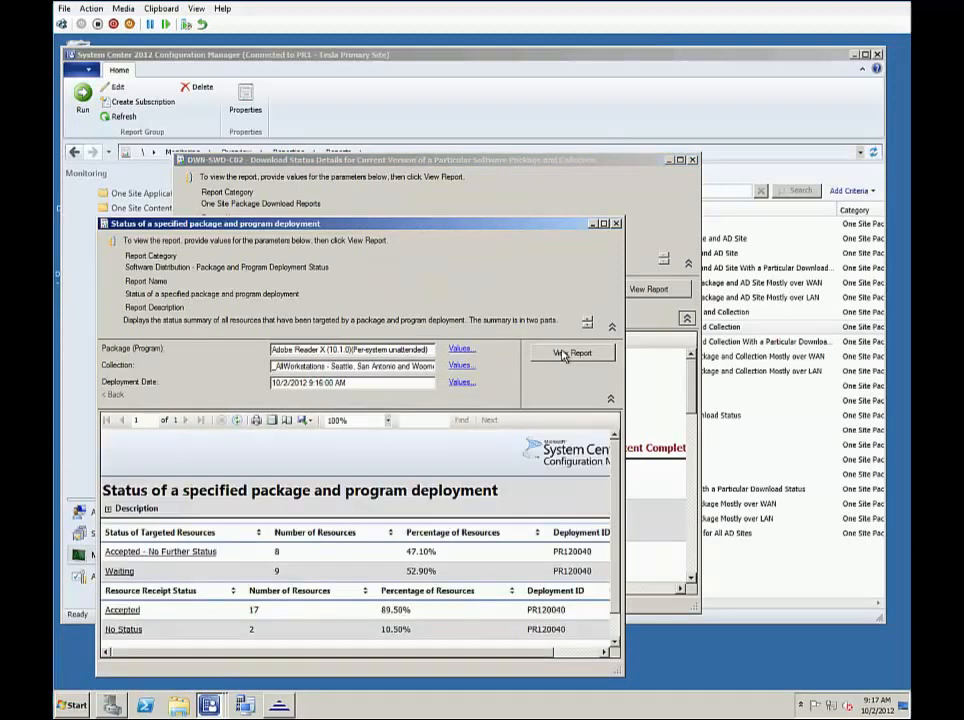
mouse_move(147, 616)
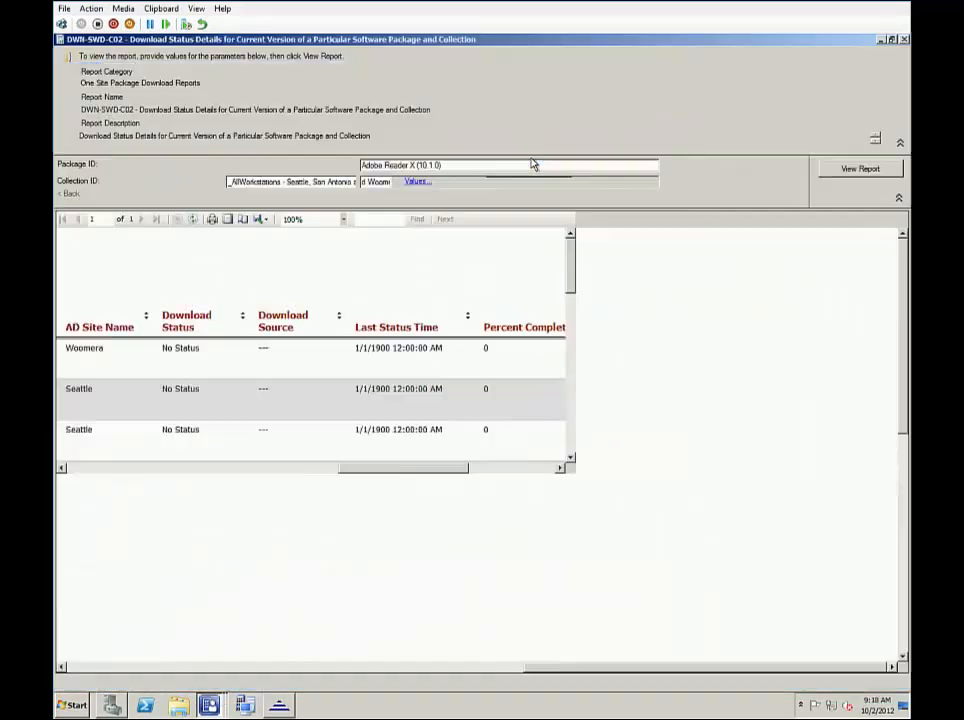
Step: Regenerate the download status details and scroll through the in-progress workstation list
left_click(858, 170)
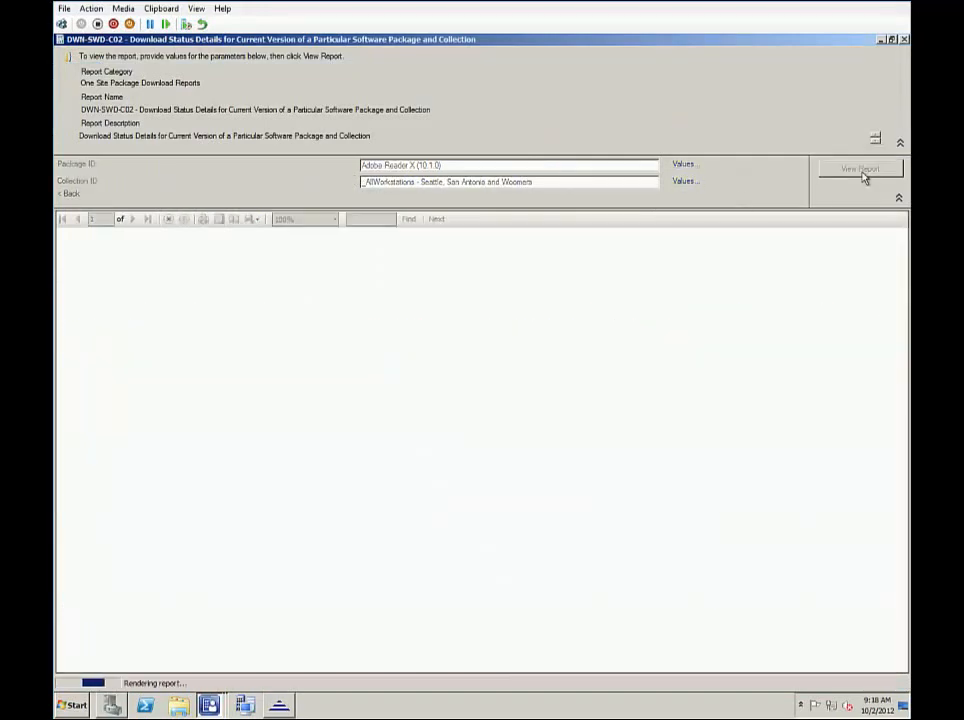
left_click(861, 167)
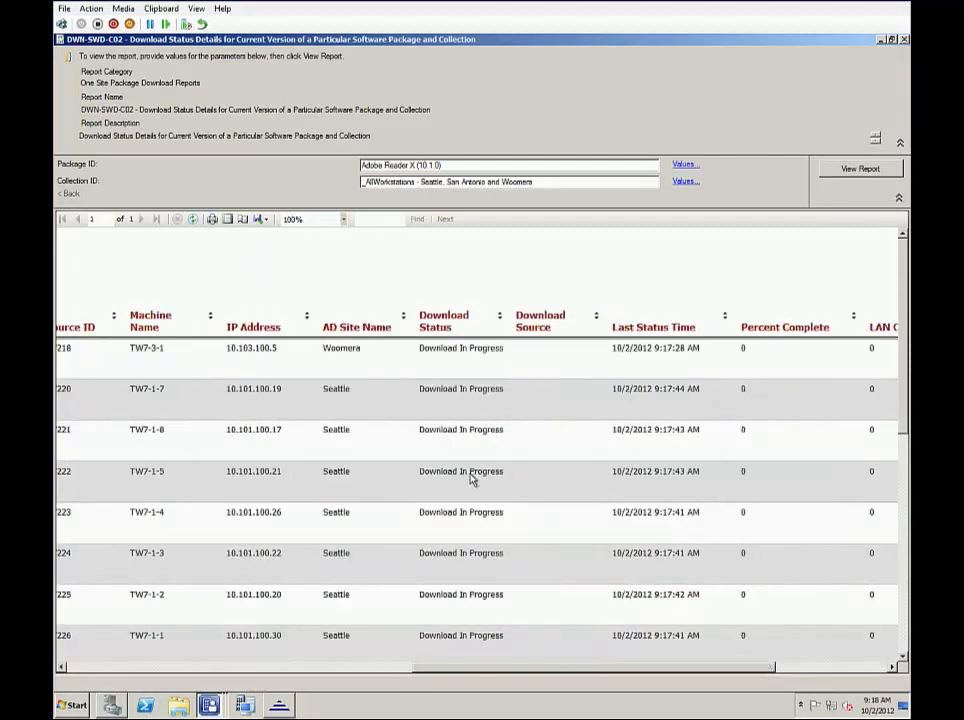
scroll("down", 3)
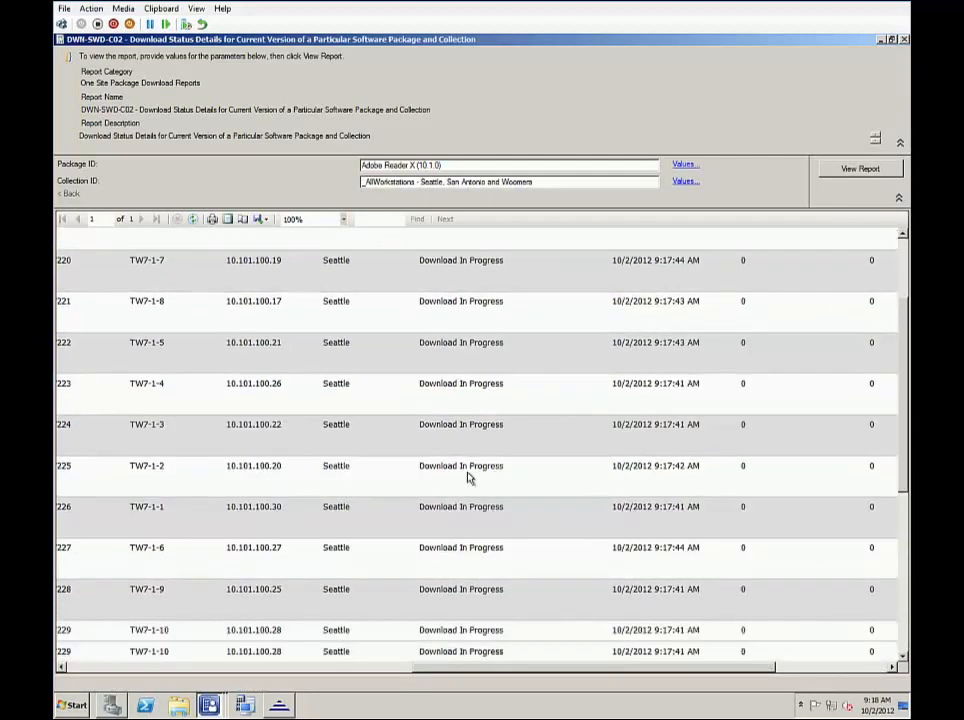
scroll("down", 3)
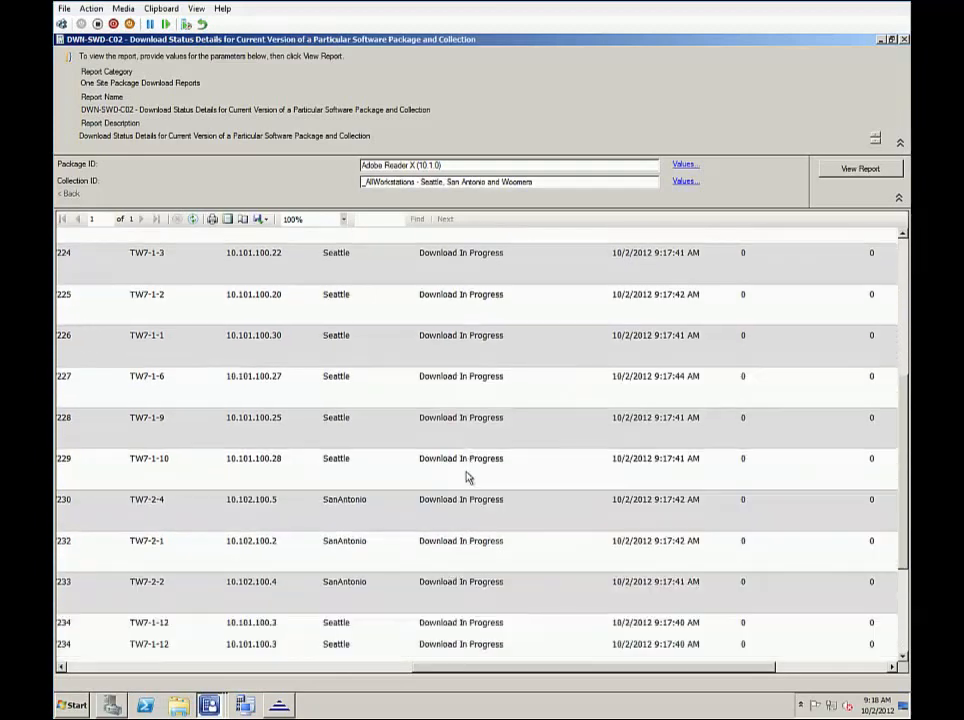
scroll("down", 3)
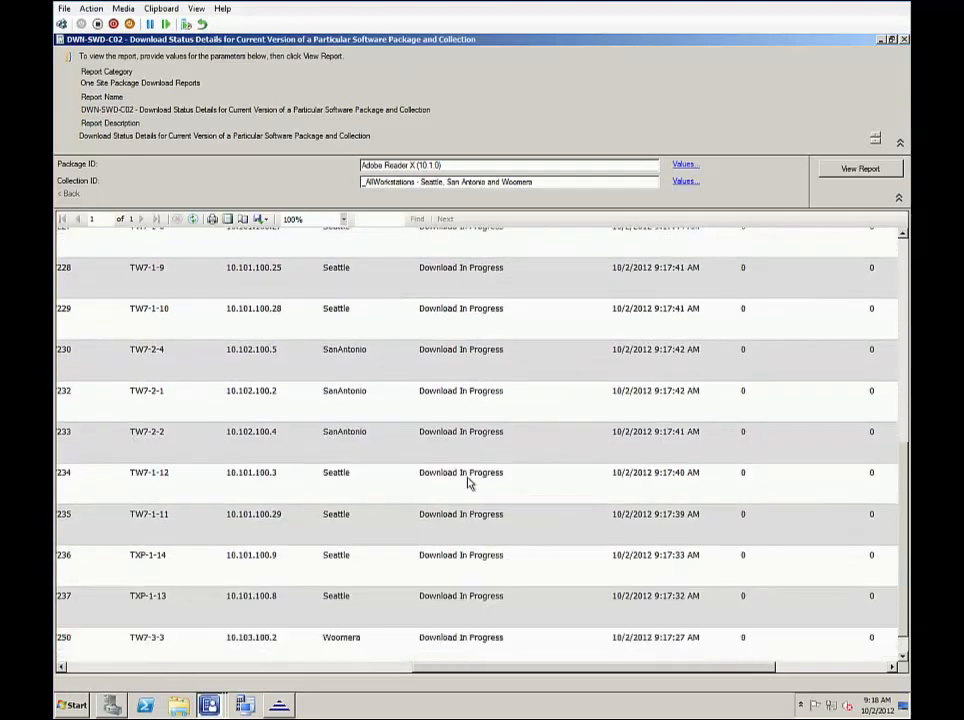
scroll("down", 3)
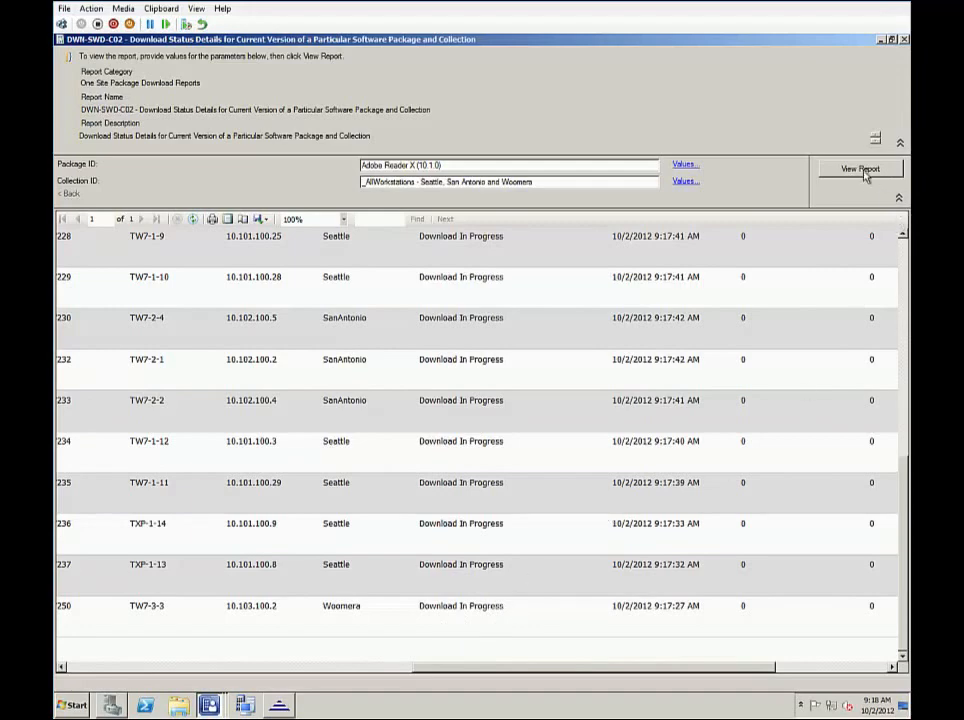
Step: Refresh the download status details report again at 75% zoom to show more columns
left_click(860, 168)
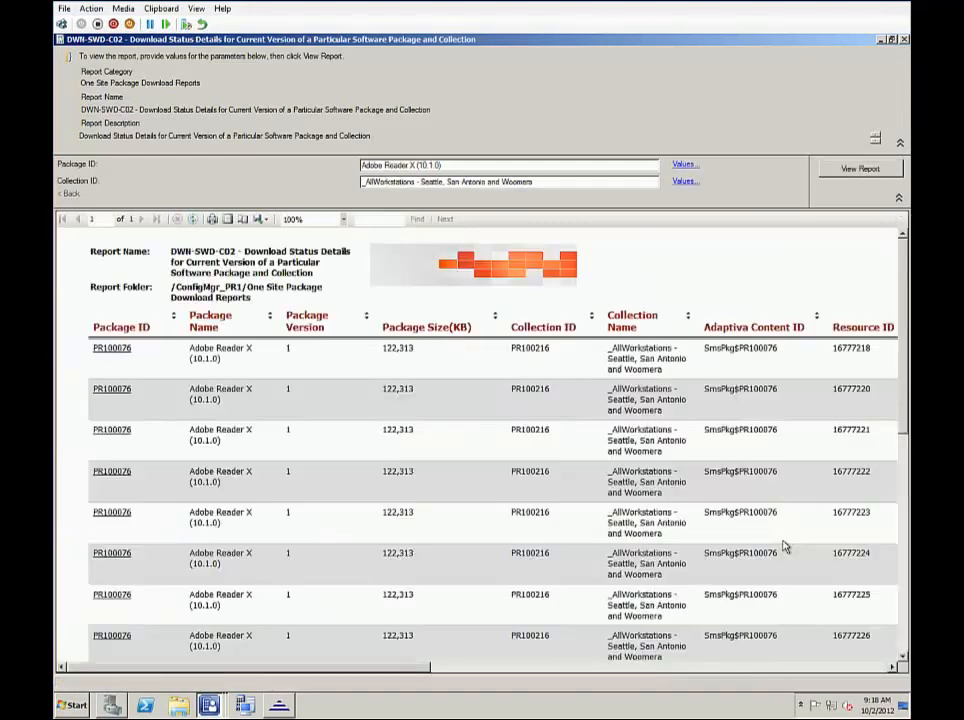
mouse_move(344, 219)
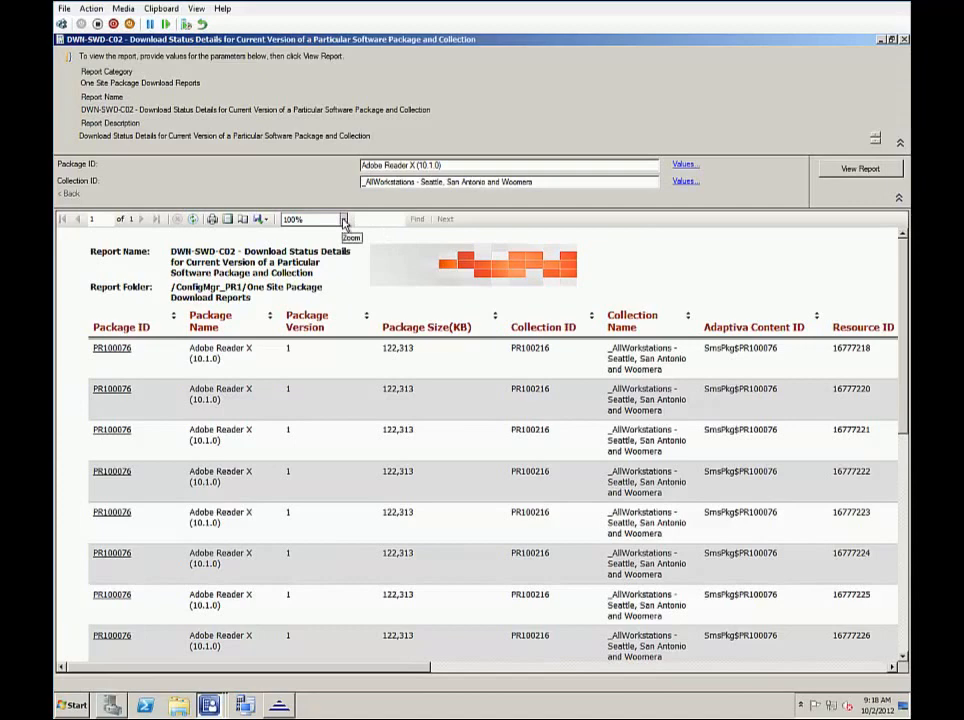
left_click(345, 219)
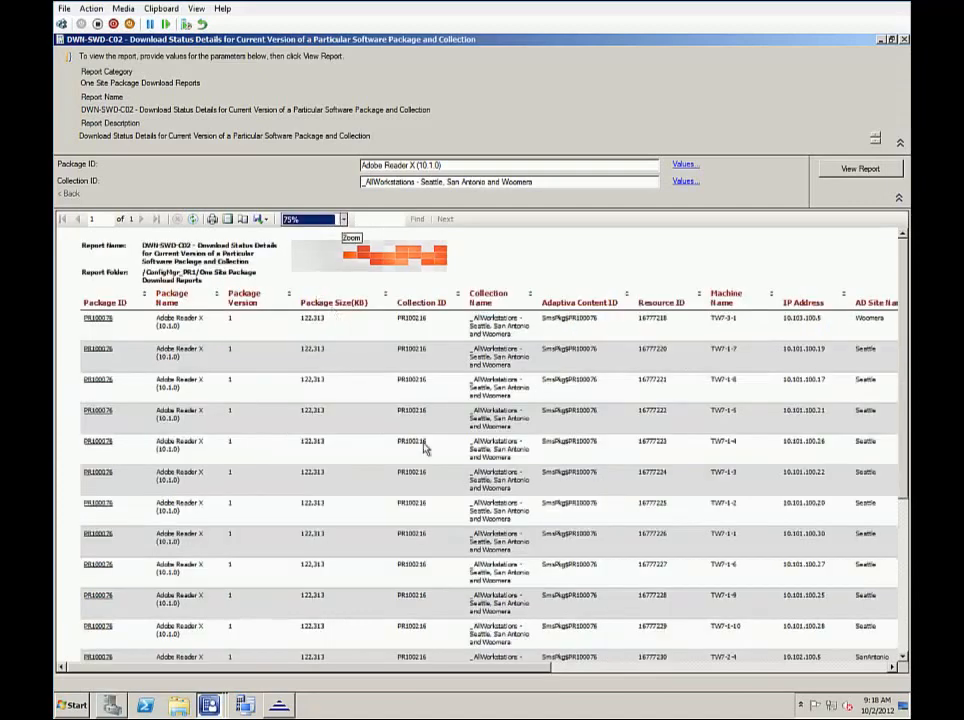
scroll("right", 3)
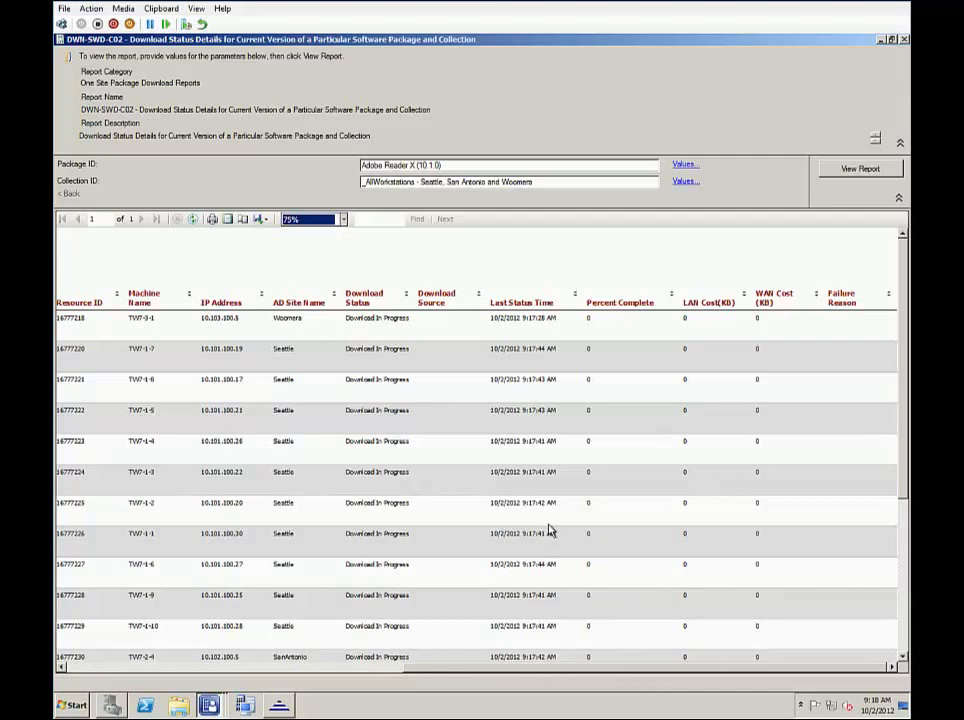
left_click(860, 168)
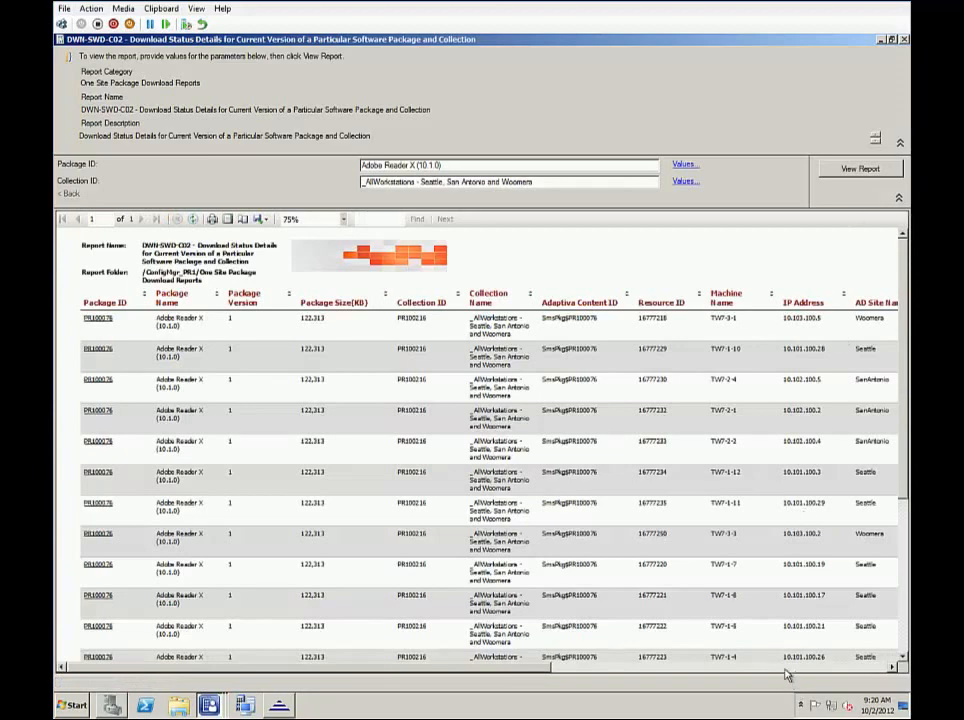
Step: Scroll the report to the Download Status, Source, LAN and WAN Cost columns
scroll("right", 3)
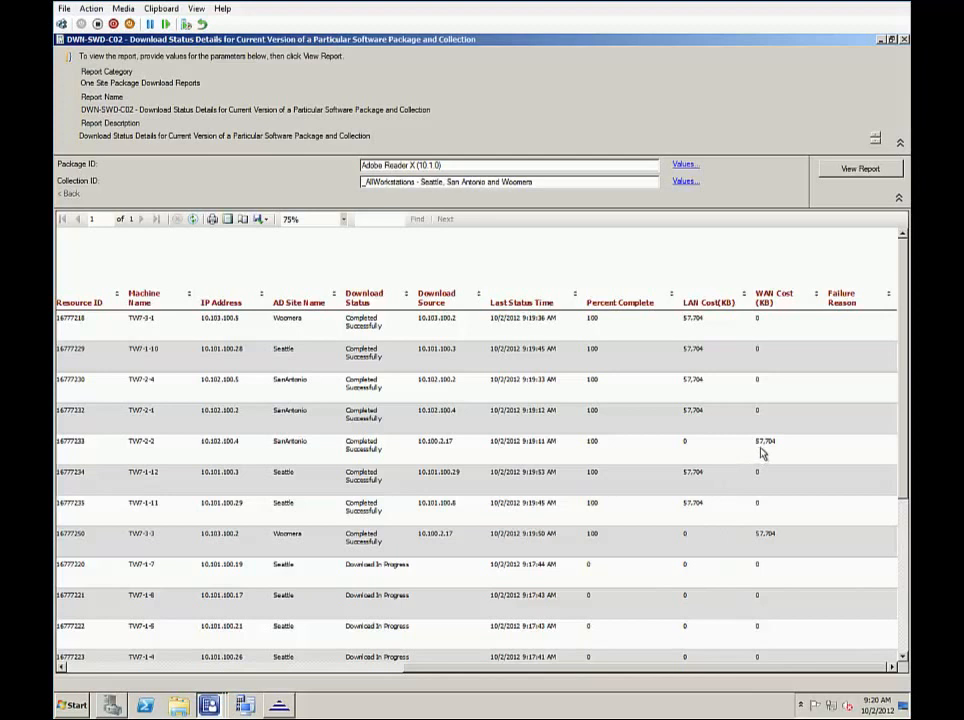
mouse_move(903, 620)
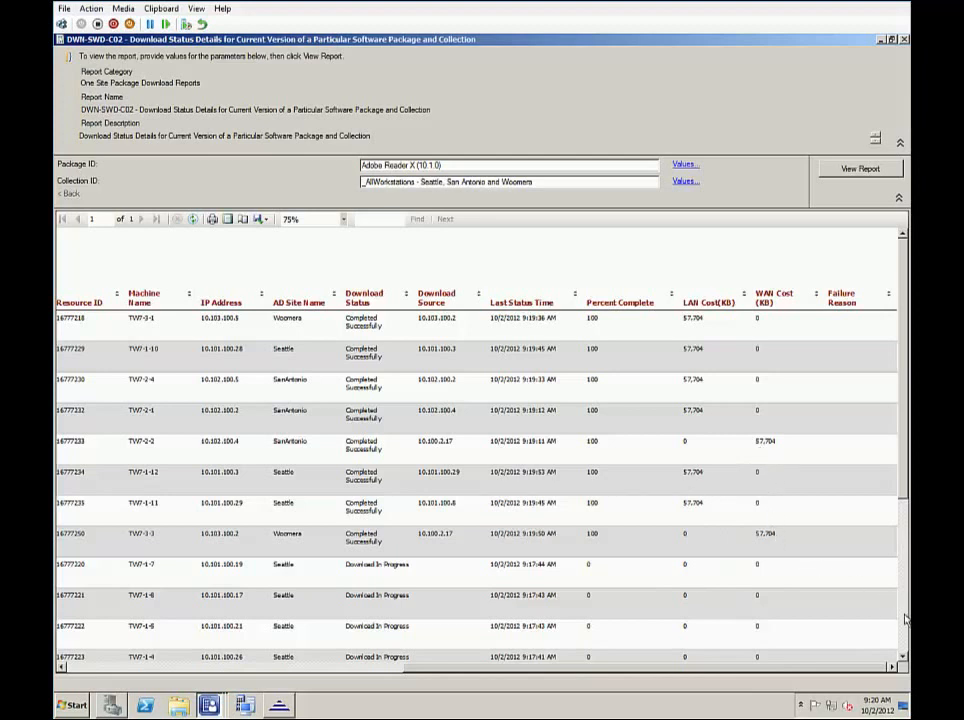
scroll("down", 3)
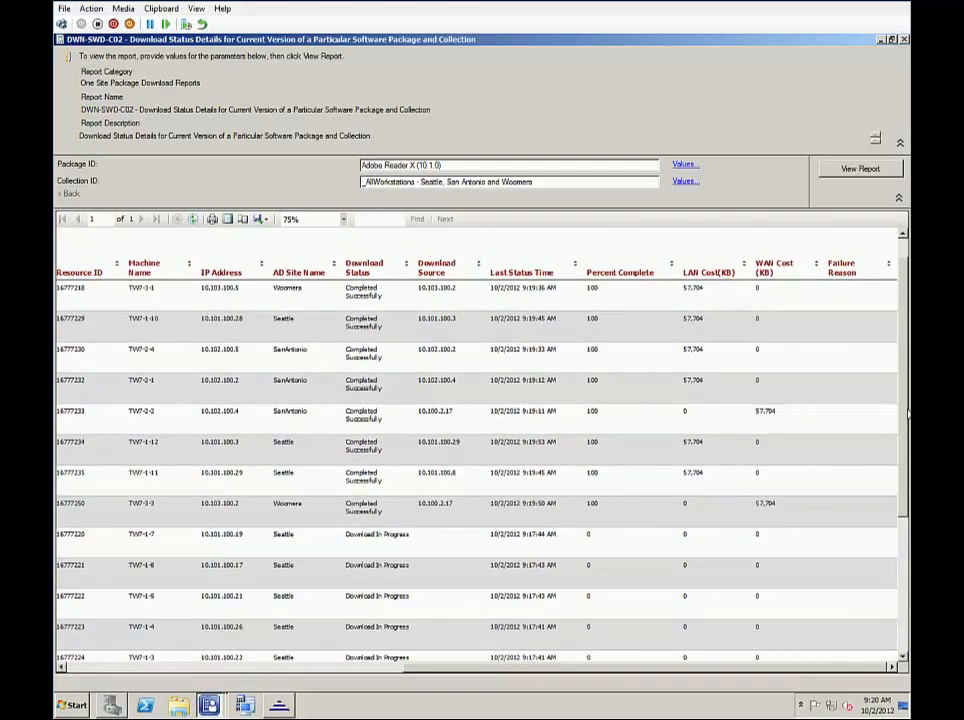
mouse_move(488, 300)
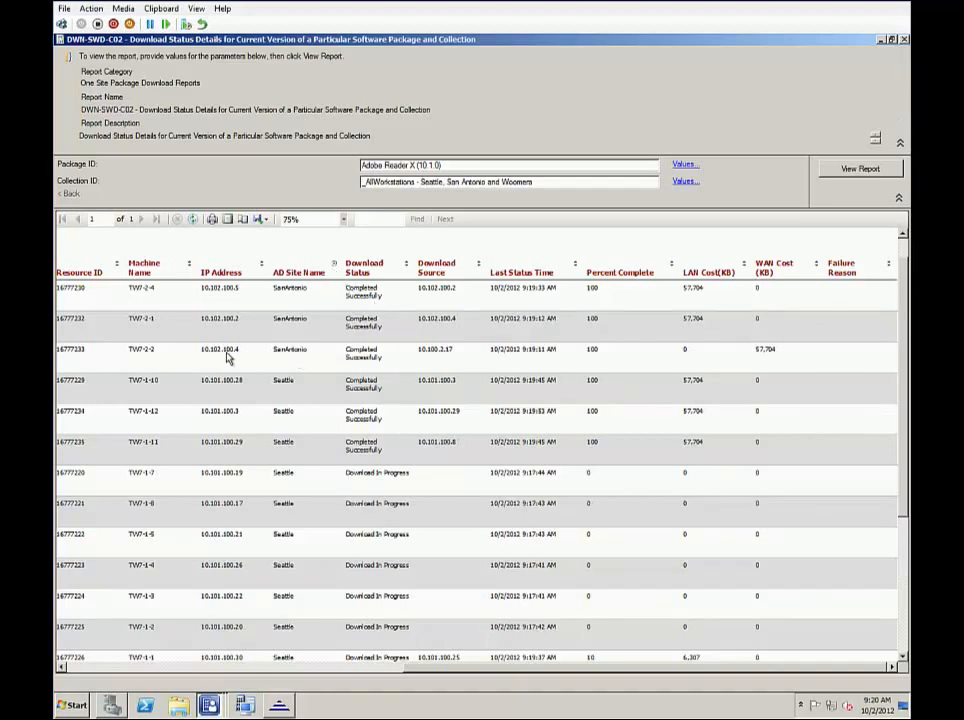
mouse_move(444, 361)
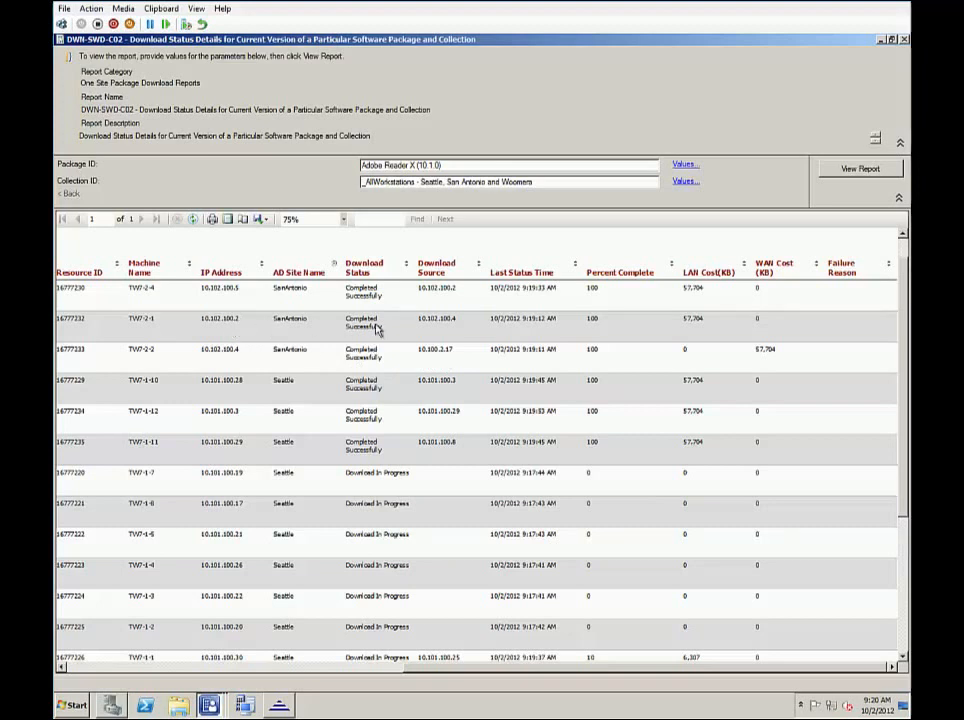
mouse_move(462, 326)
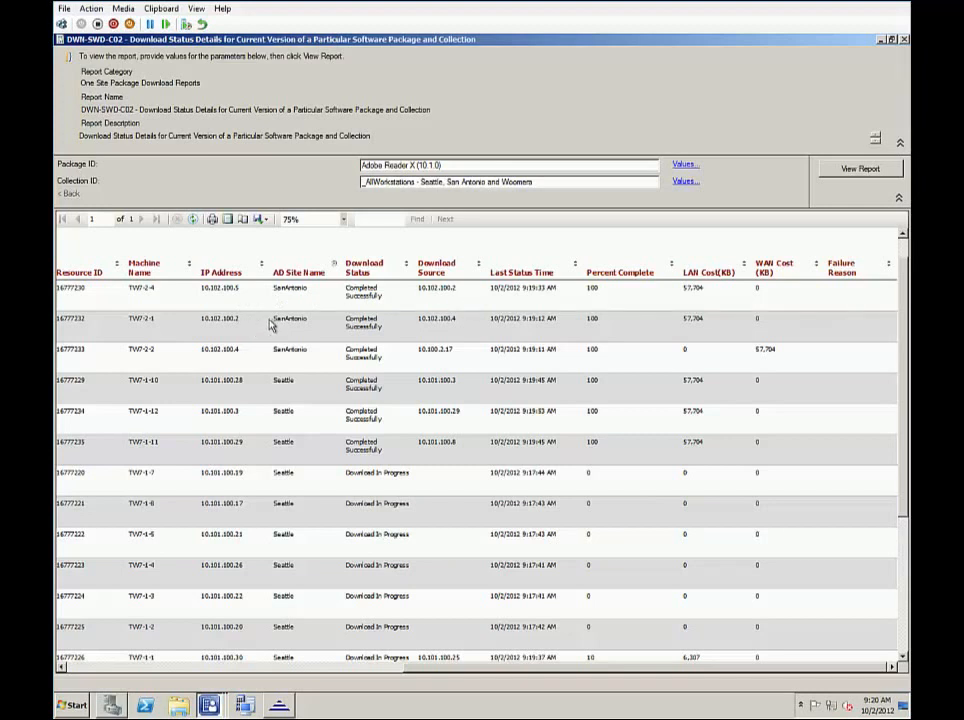
mouse_move(705, 318)
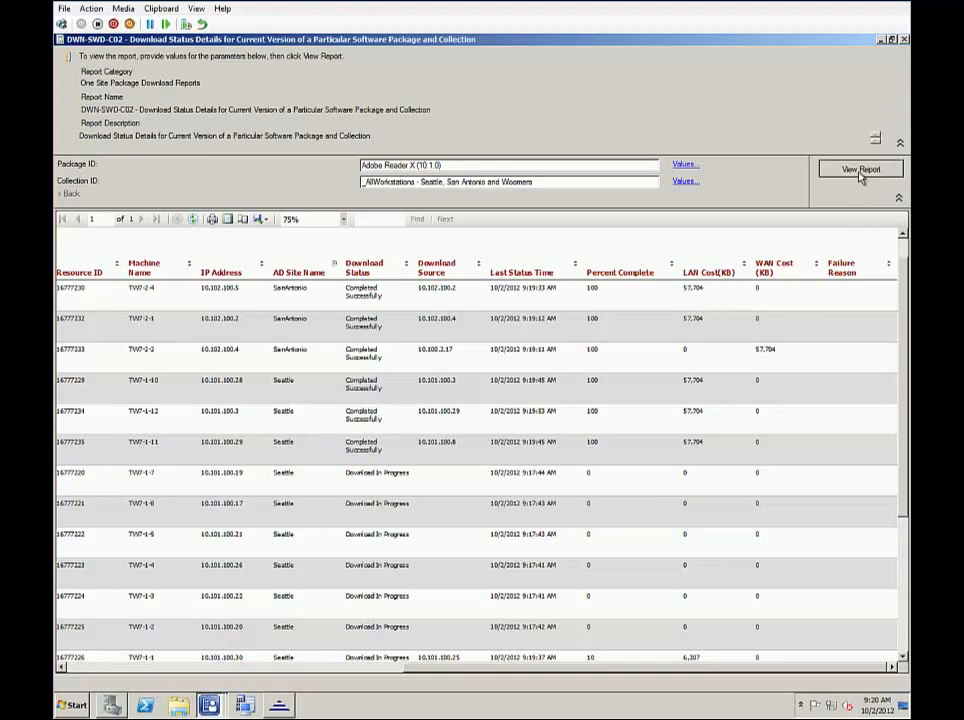
Step: Regenerate the download report and scroll to the bottom rows with WAN Cost entries
left_click(861, 168)
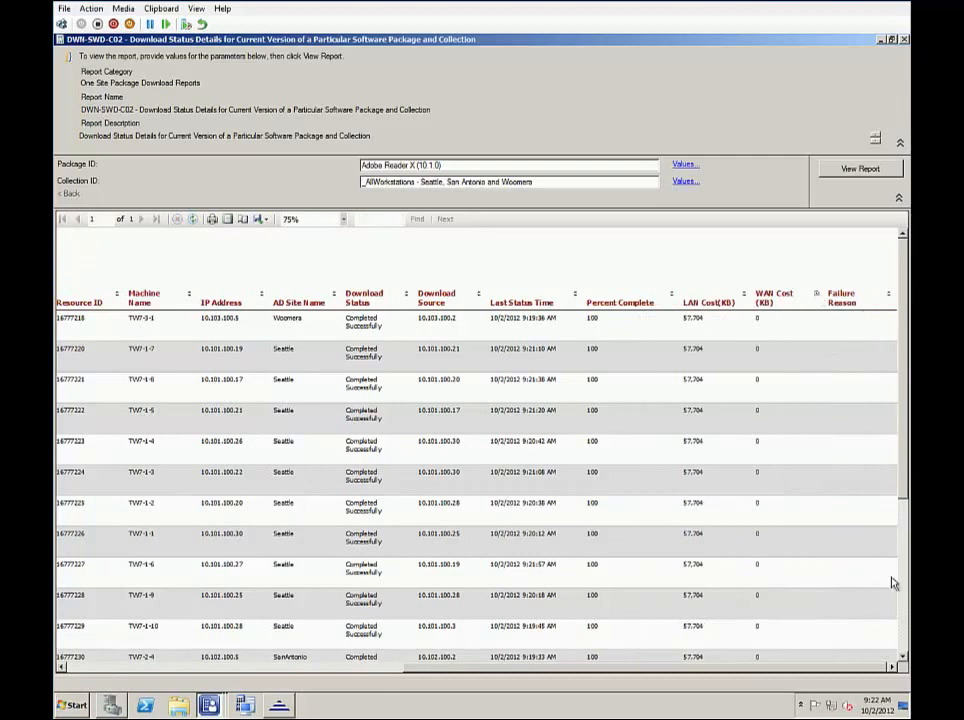
scroll("down", 3)
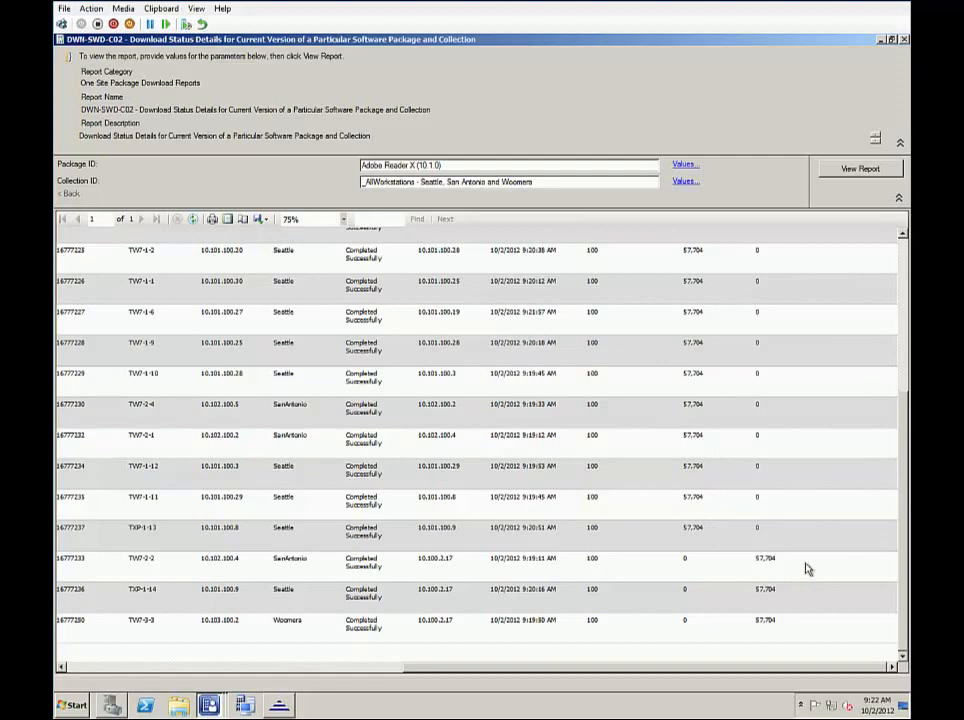
mouse_move(290, 567)
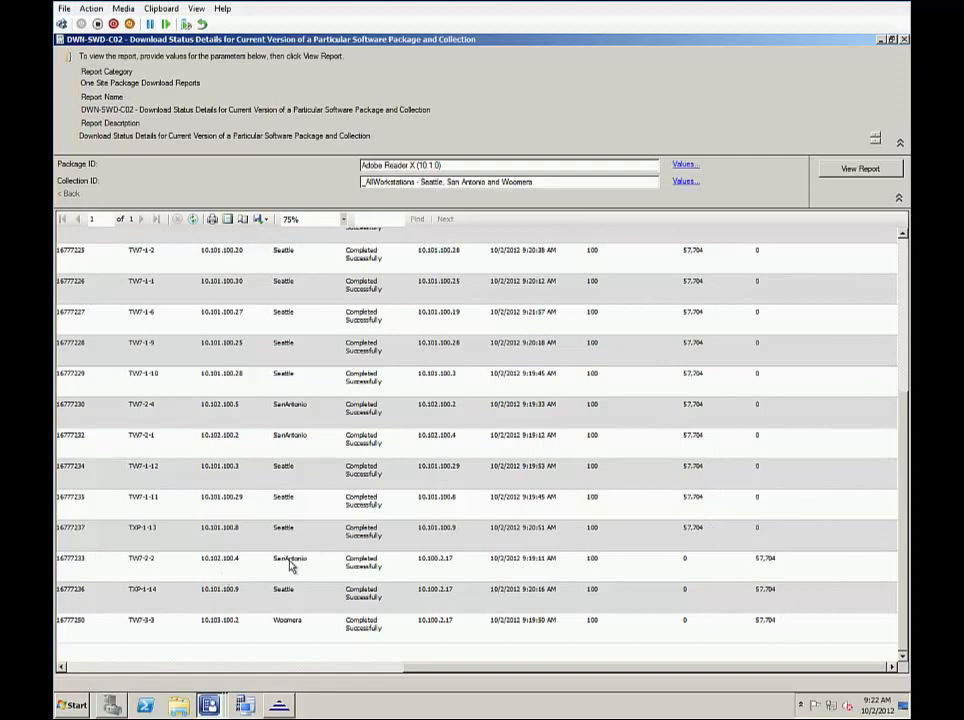
mouse_move(345, 619)
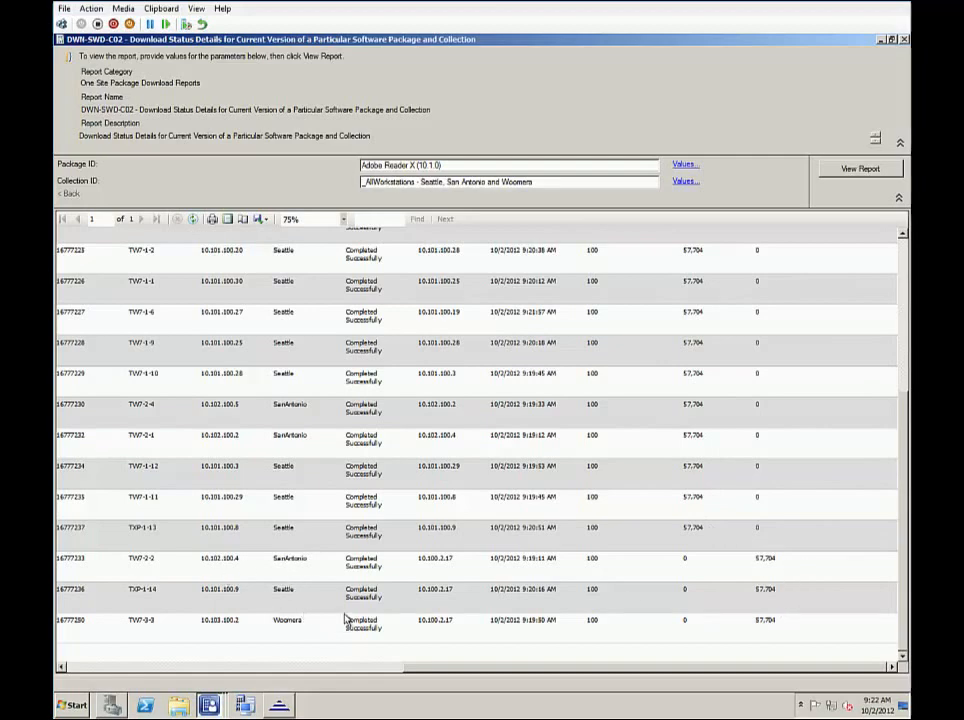
mouse_move(850, 583)
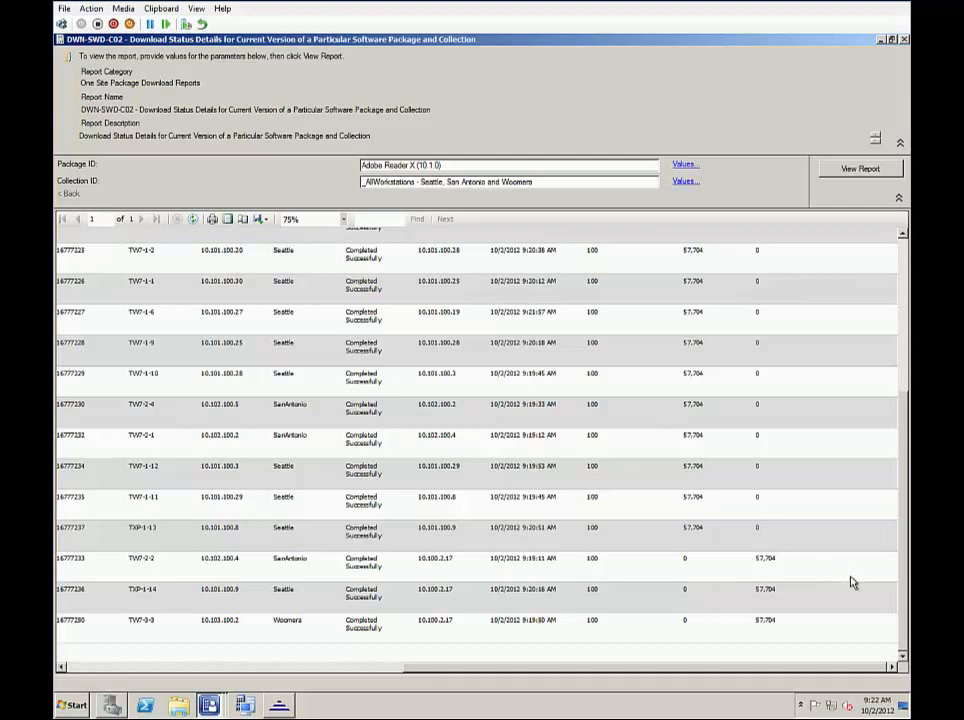